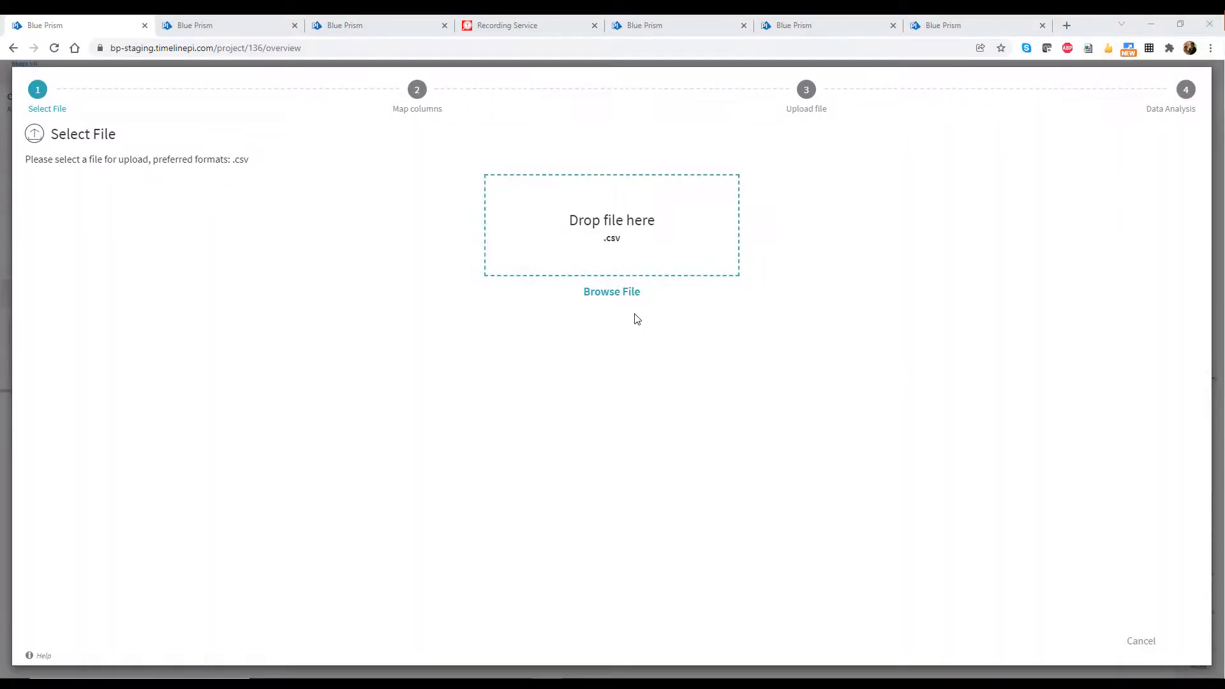
Step: Cancel the CSV file upload and bring up the bottleneck analysis of time between events
click(611, 291)
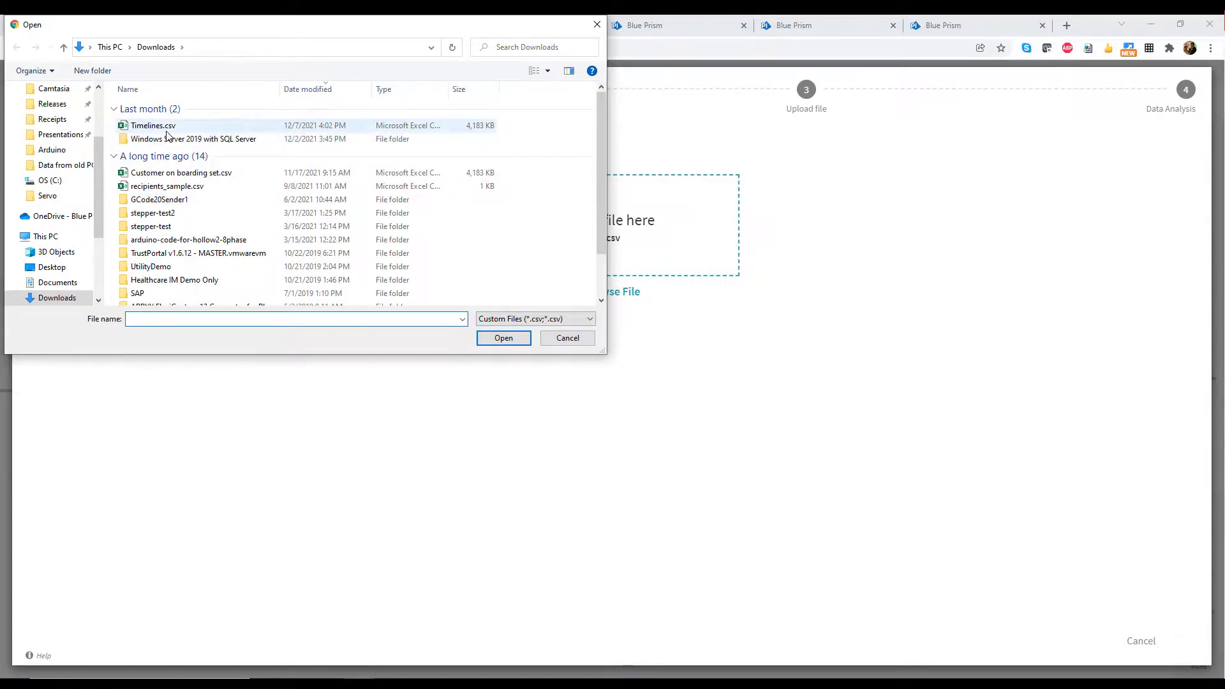
click(566, 338)
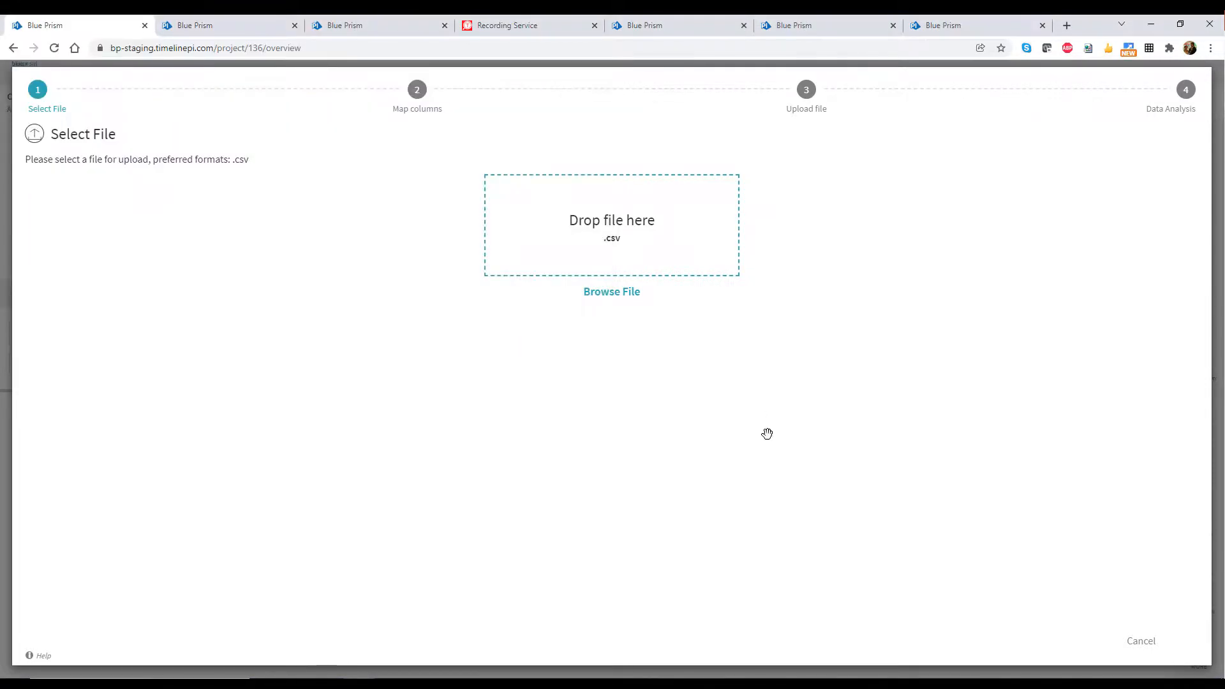
click(611, 290)
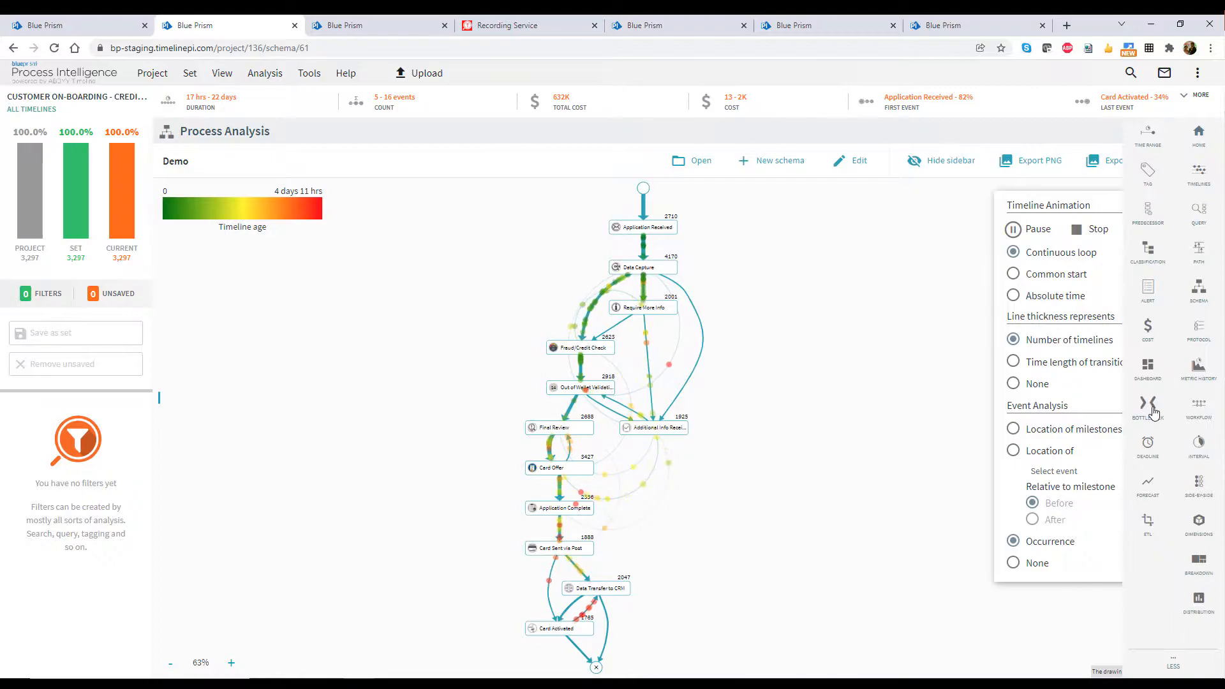
click(1147, 403)
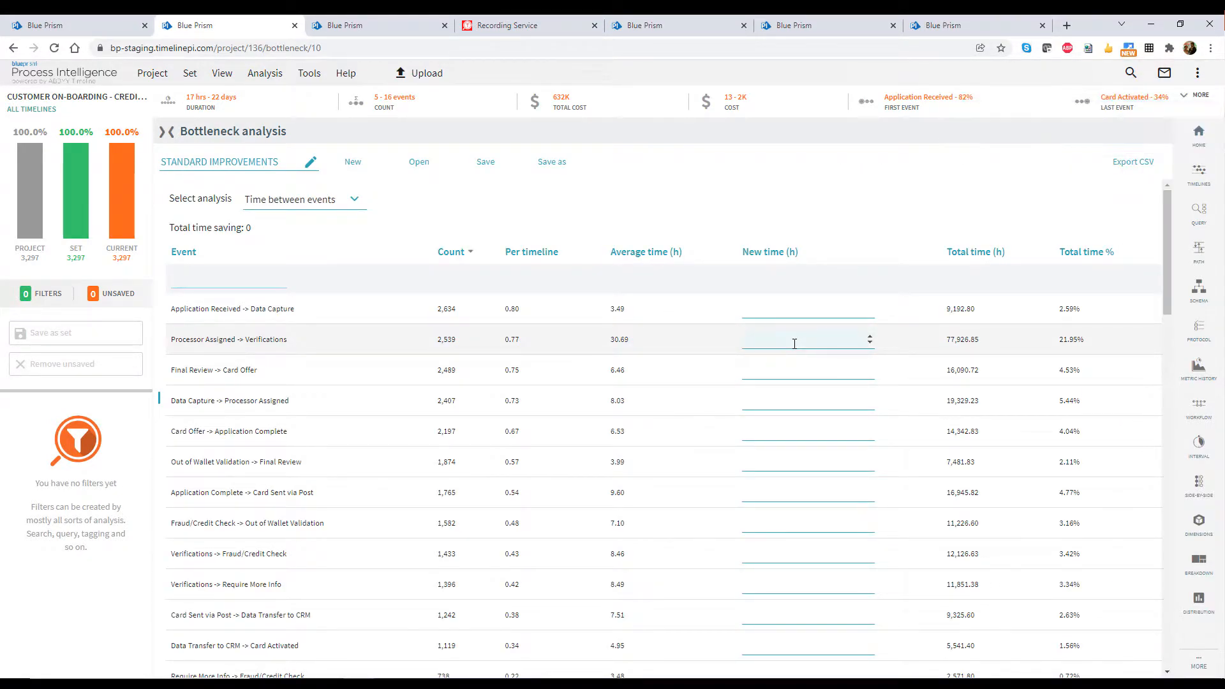
Step: Enter a new time of 20 hours for the Processor Assigned -> Verifications transition
text(20)
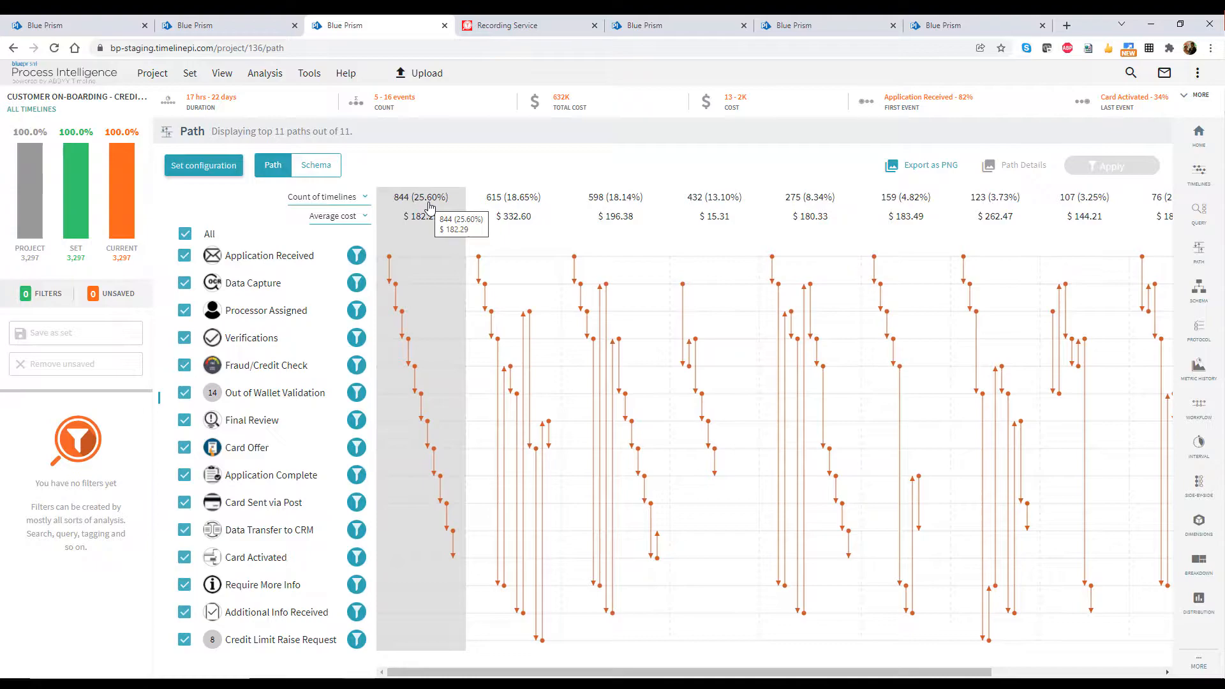
mouse_move(502, 219)
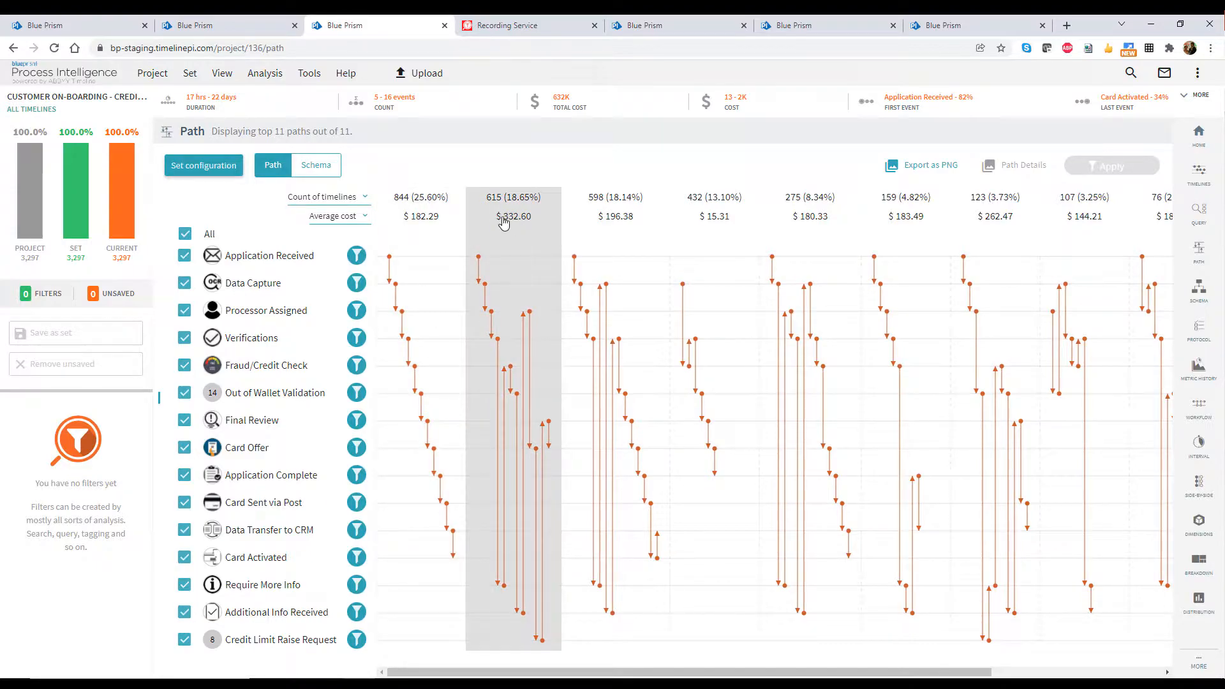
mouse_move(518, 293)
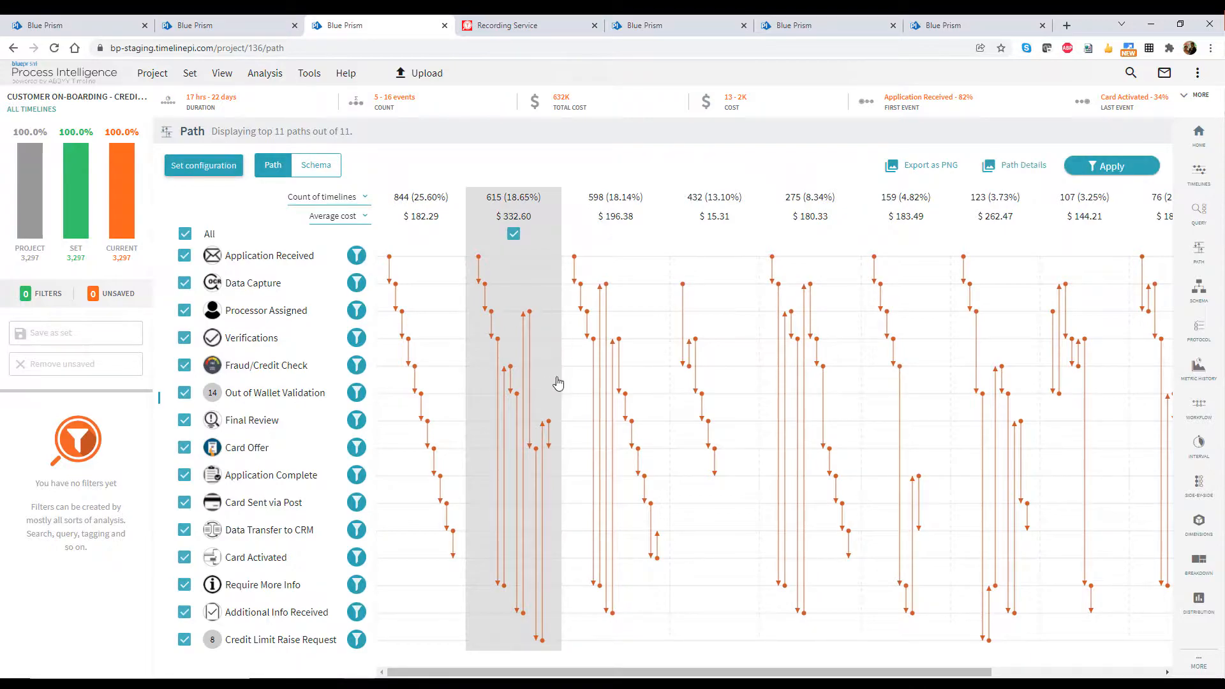
Step: Apply the filter to the 615-timeline path and bring up the breakdown by dimensions
click(1111, 166)
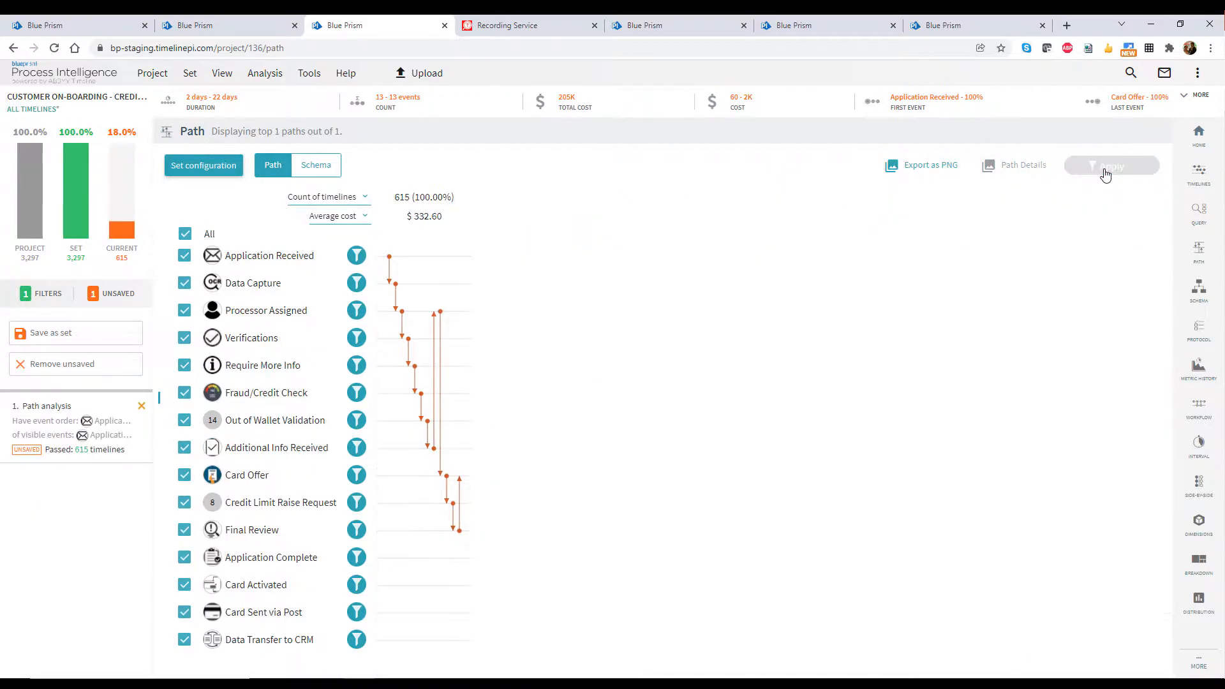
mouse_move(1141, 570)
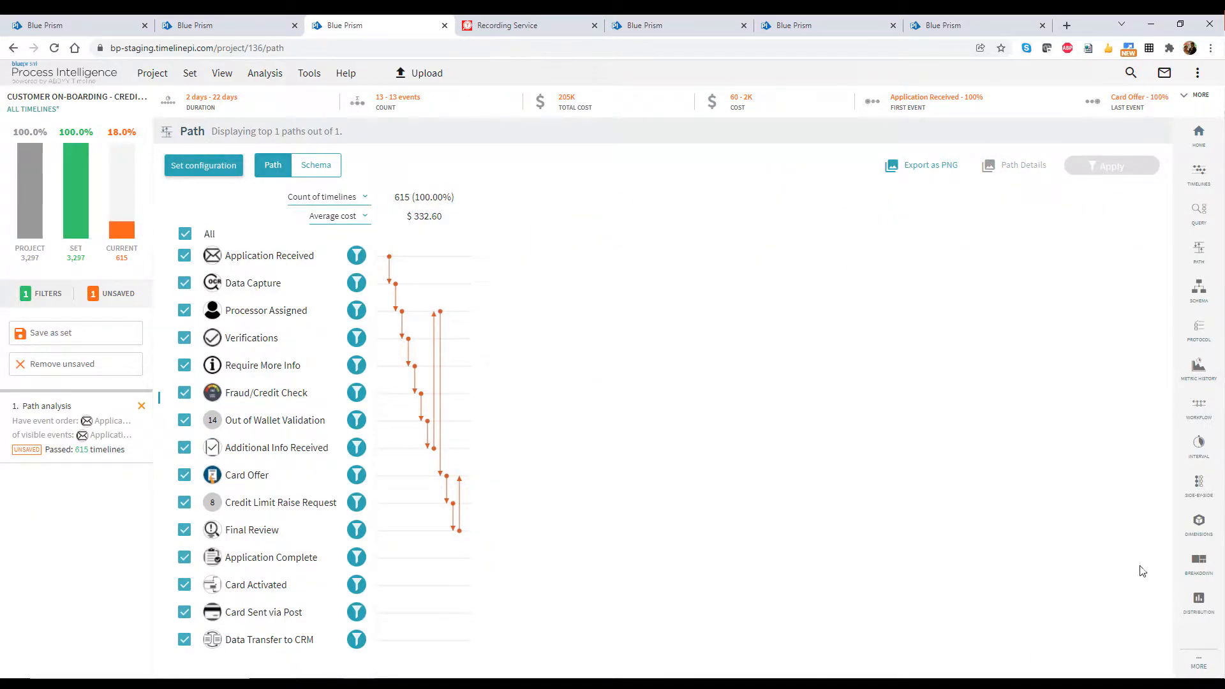
click(1198, 561)
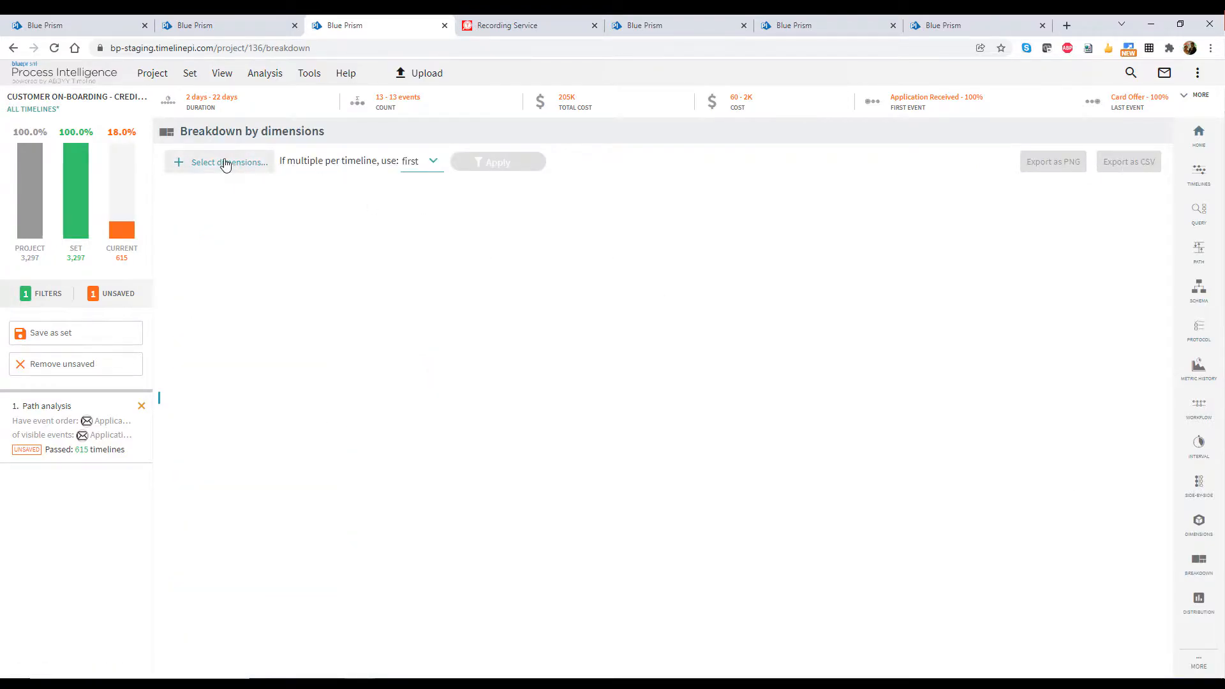
Step: Break the 615 timelines down by the PROCESSOR attribute of the Processor Assigned event
click(227, 162)
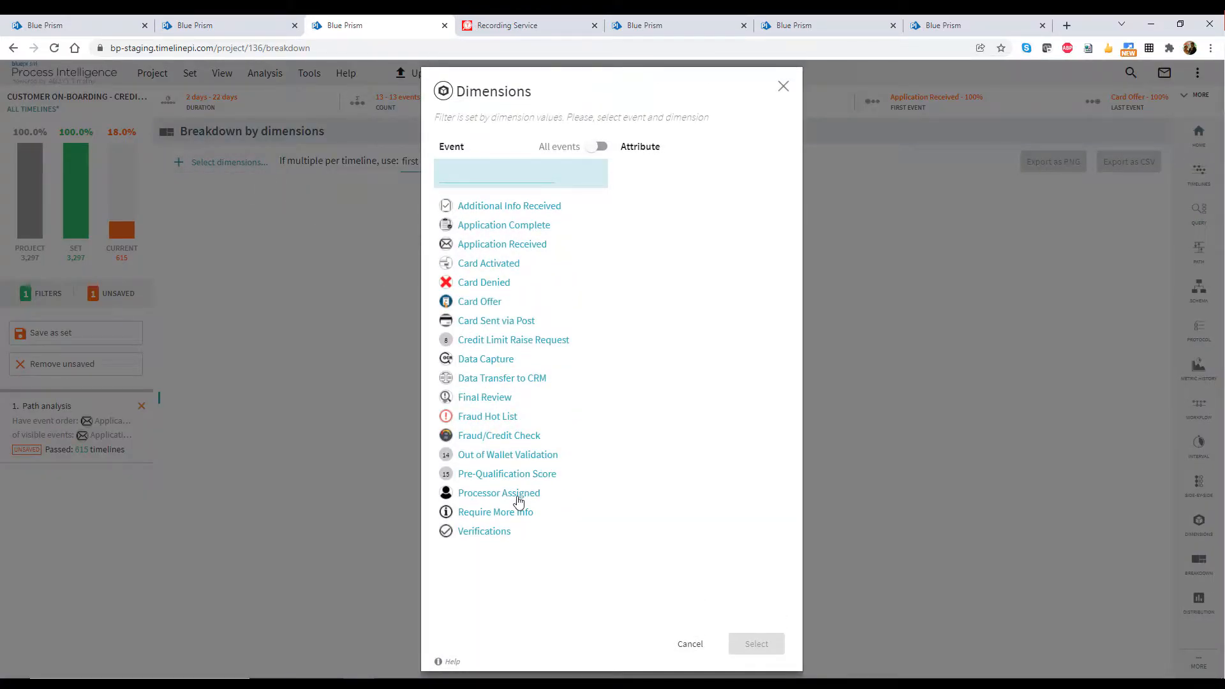
click(498, 493)
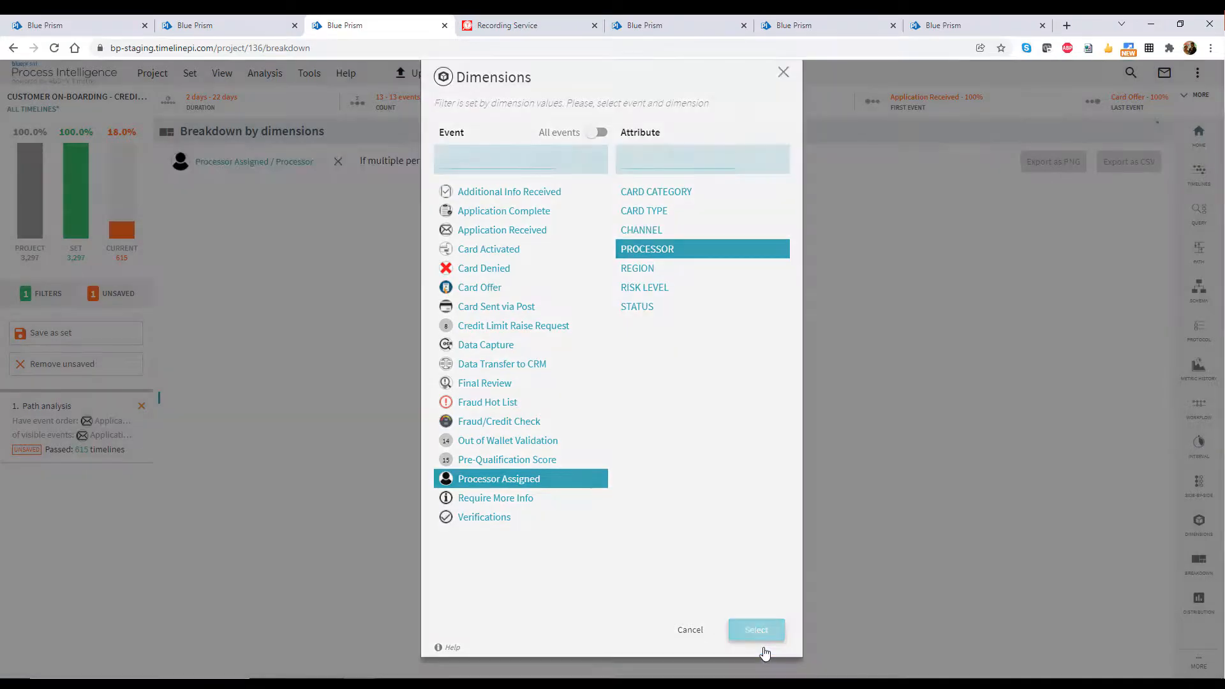
click(755, 631)
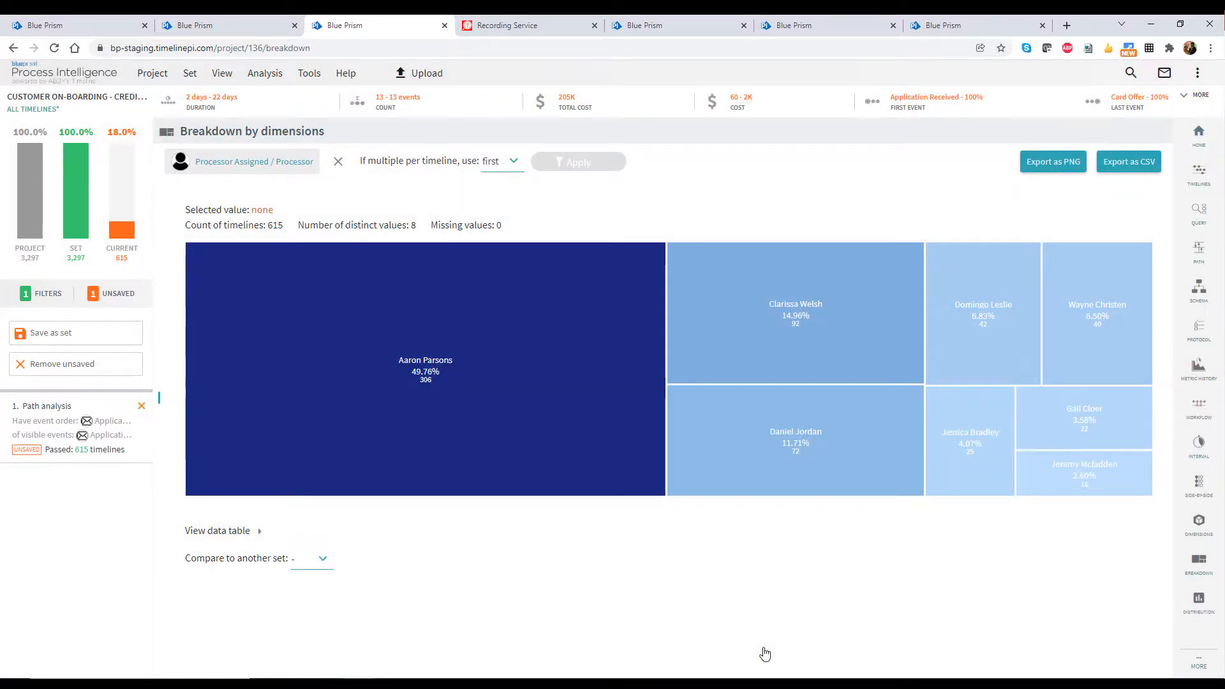
mouse_move(302, 336)
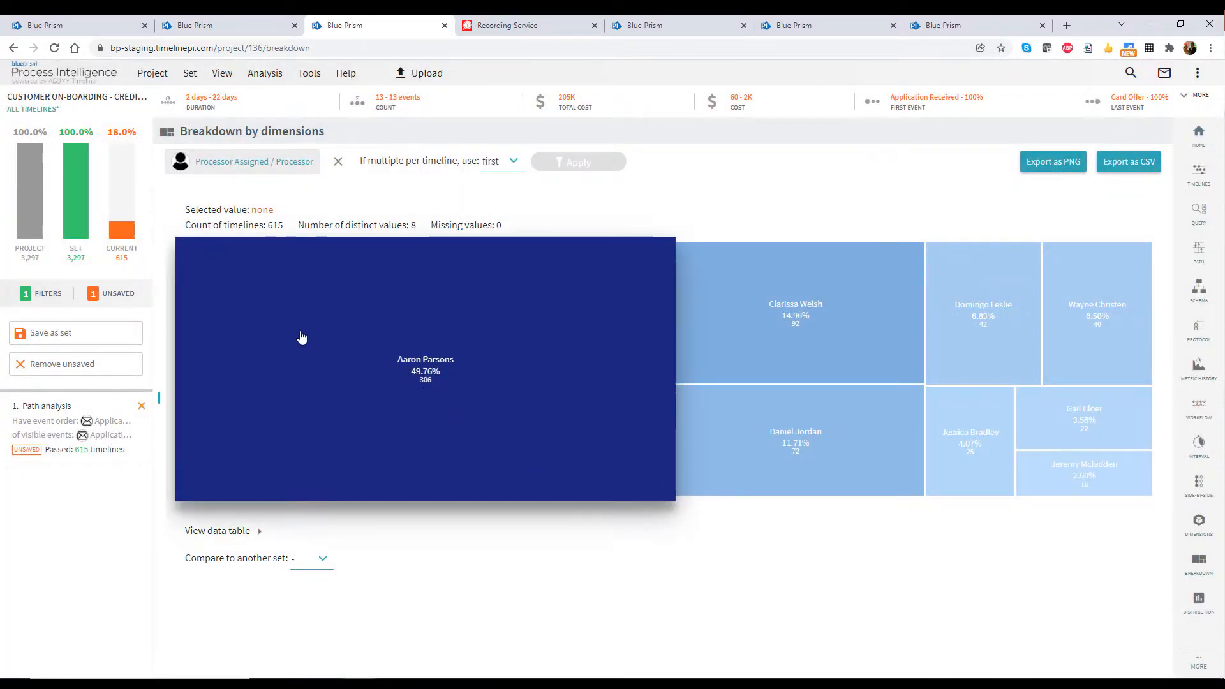
mouse_move(461, 457)
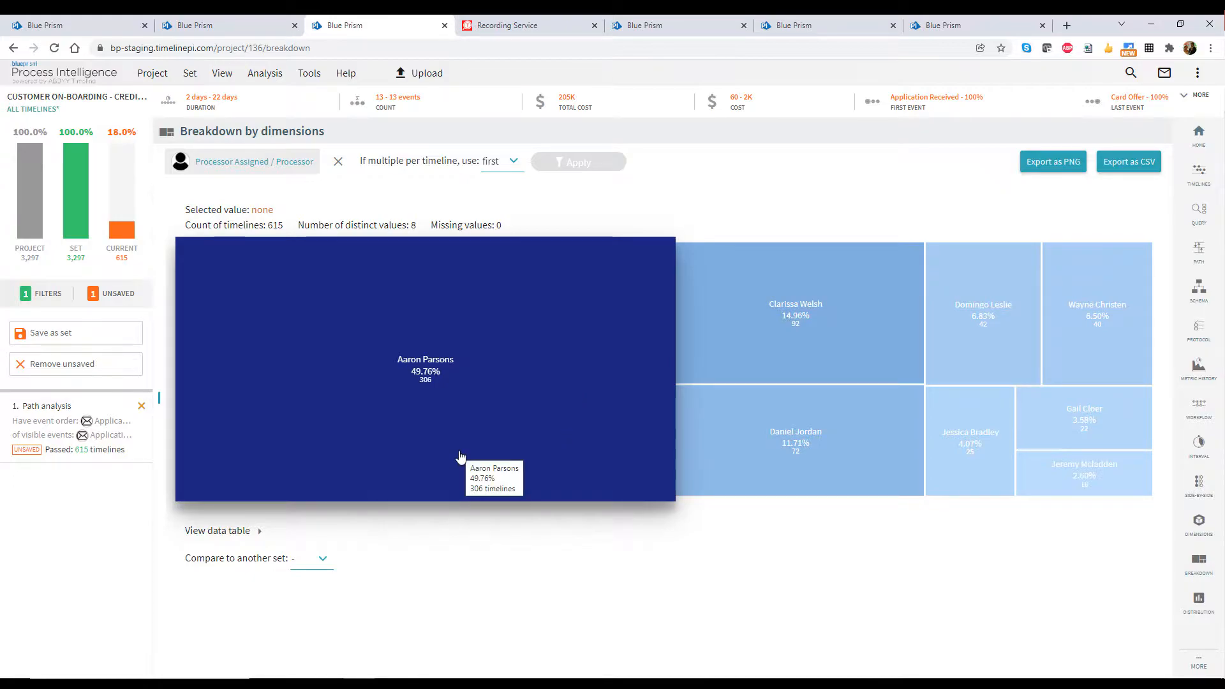
mouse_move(495, 540)
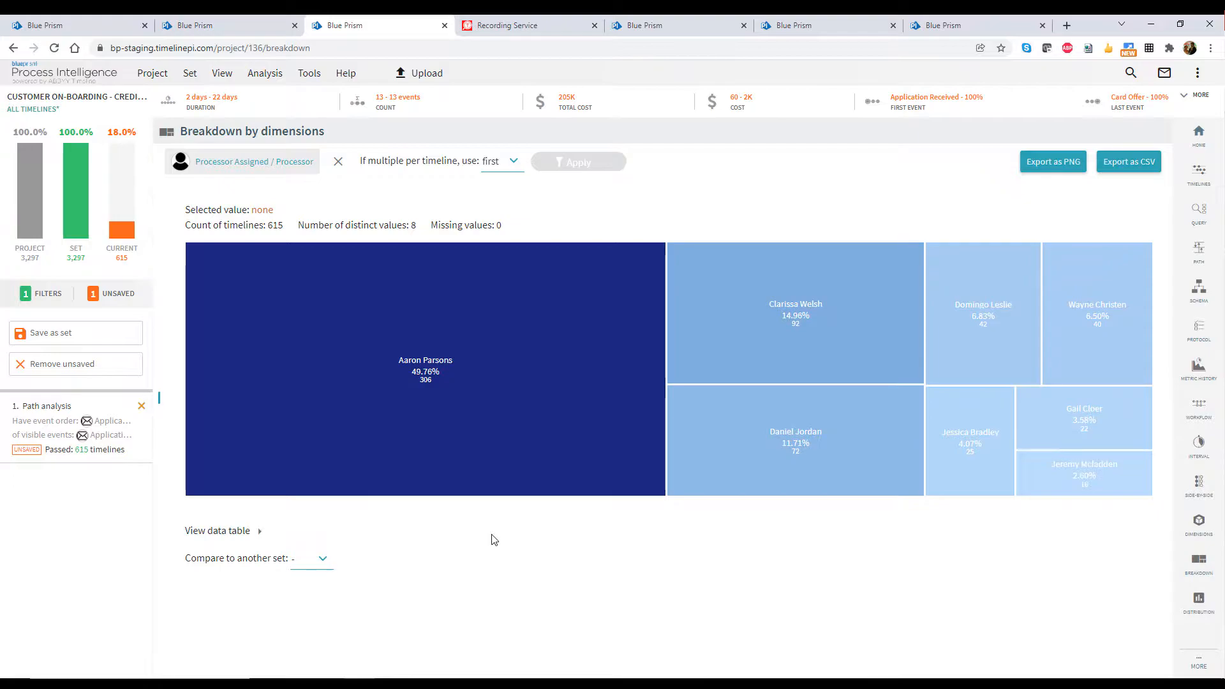
Step: Switch to the ABBYY Timeline Recording Service and bring up the Example template's settings
click(510, 26)
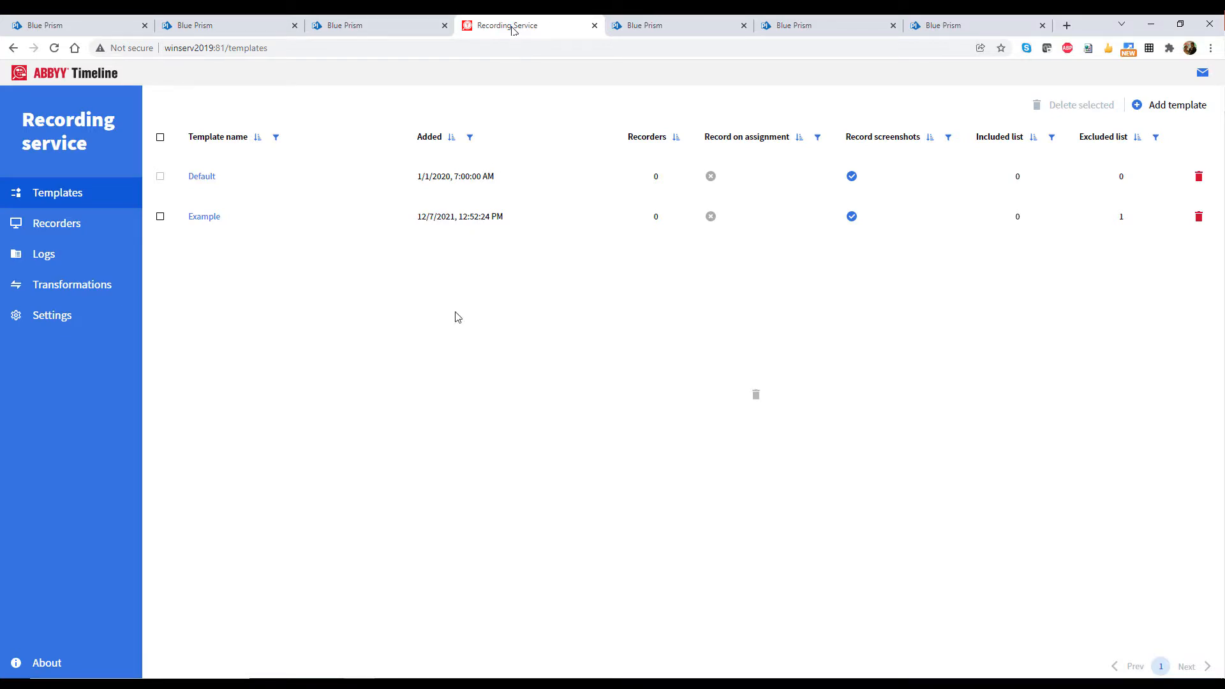
mouse_move(350, 431)
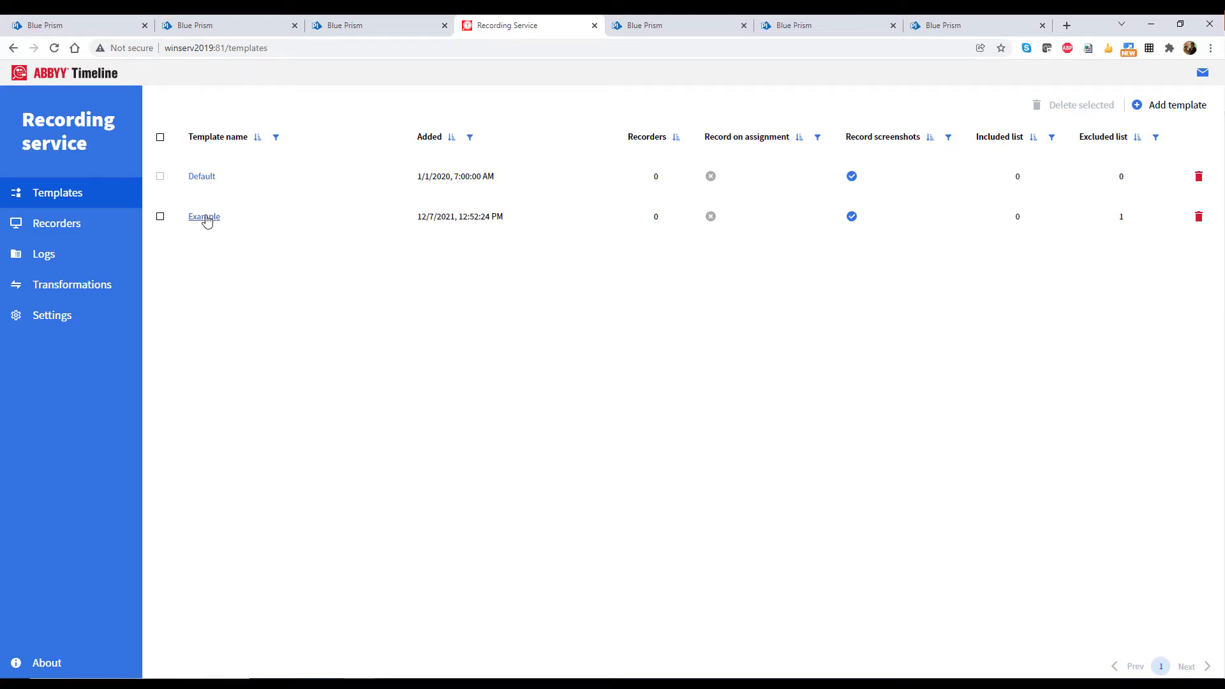
click(204, 217)
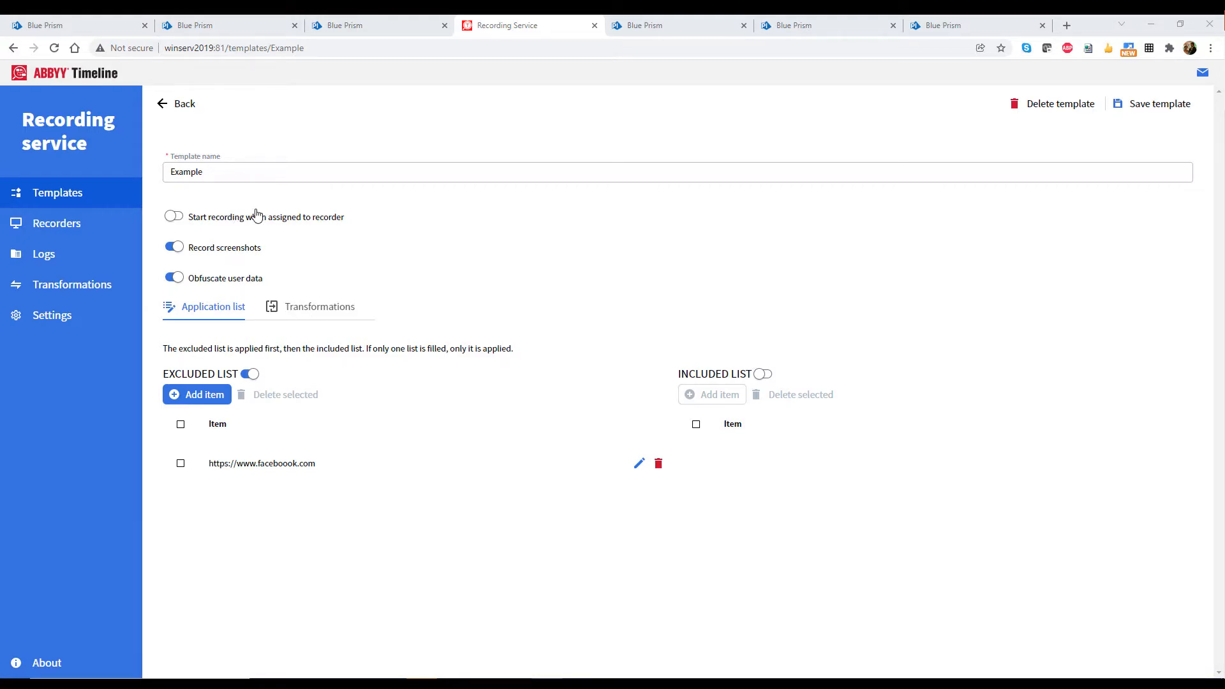
mouse_move(707, 479)
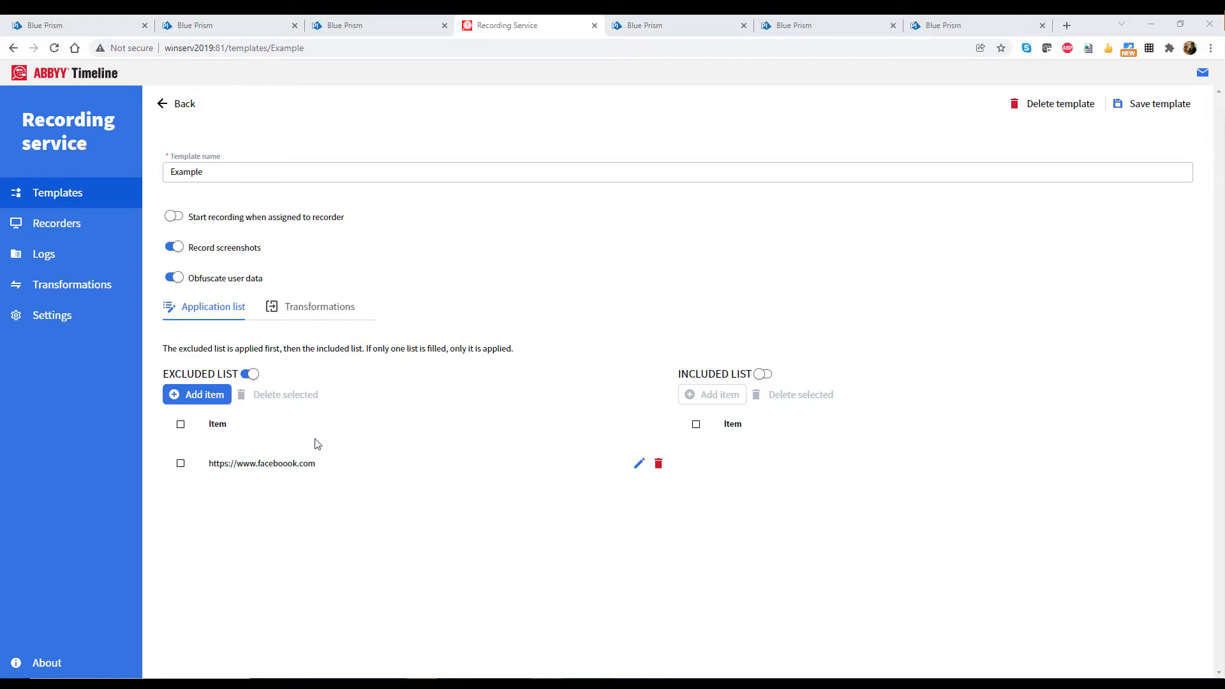
mouse_move(237, 283)
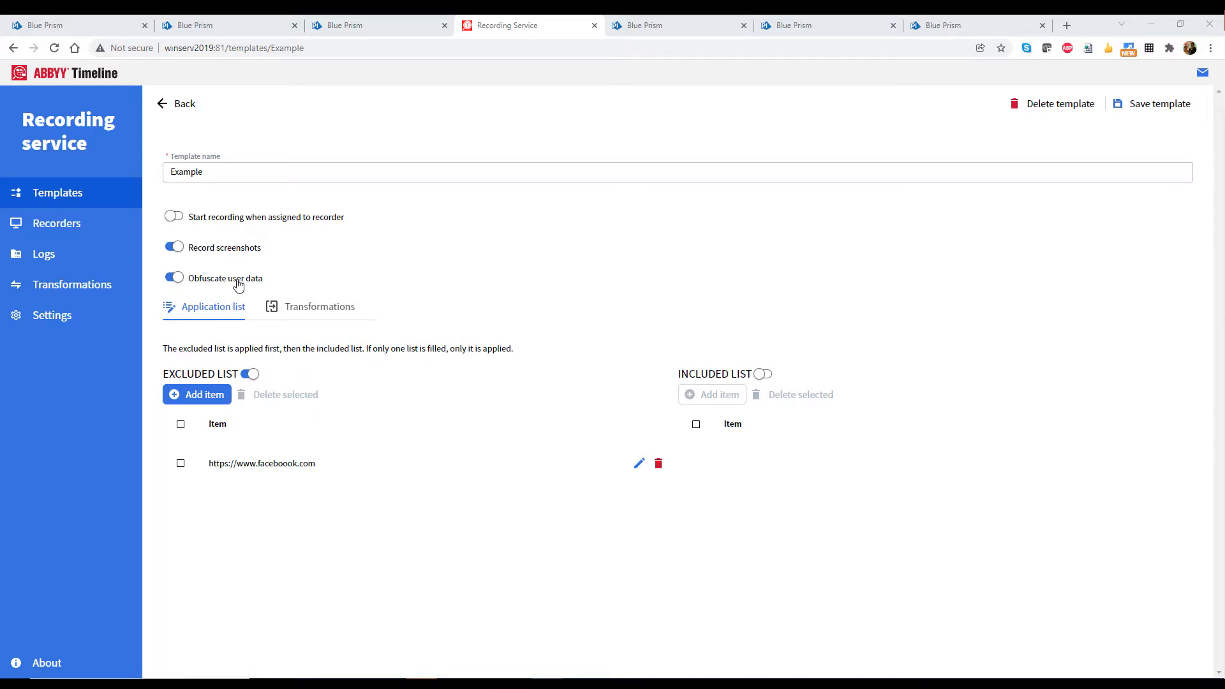
Step: Show the Example template's Transformations list, which has no entries
click(319, 307)
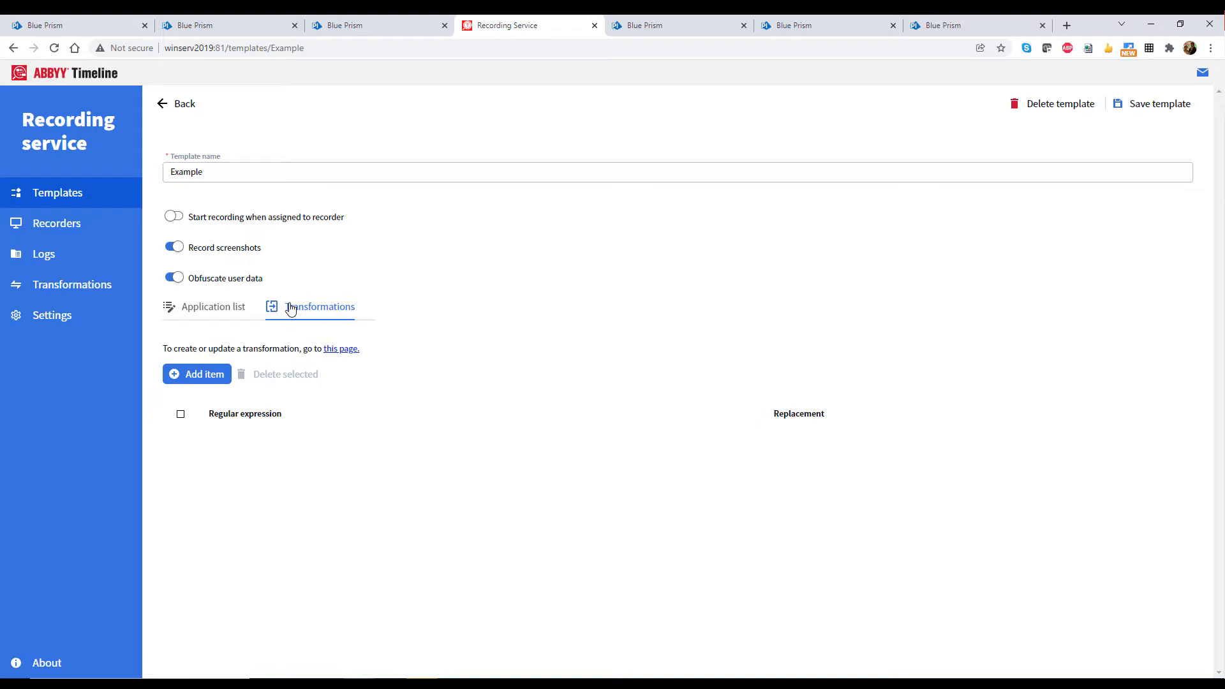
Step: Return to the task-mining project, show its top paths and toggle inclusion of the first path
click(665, 26)
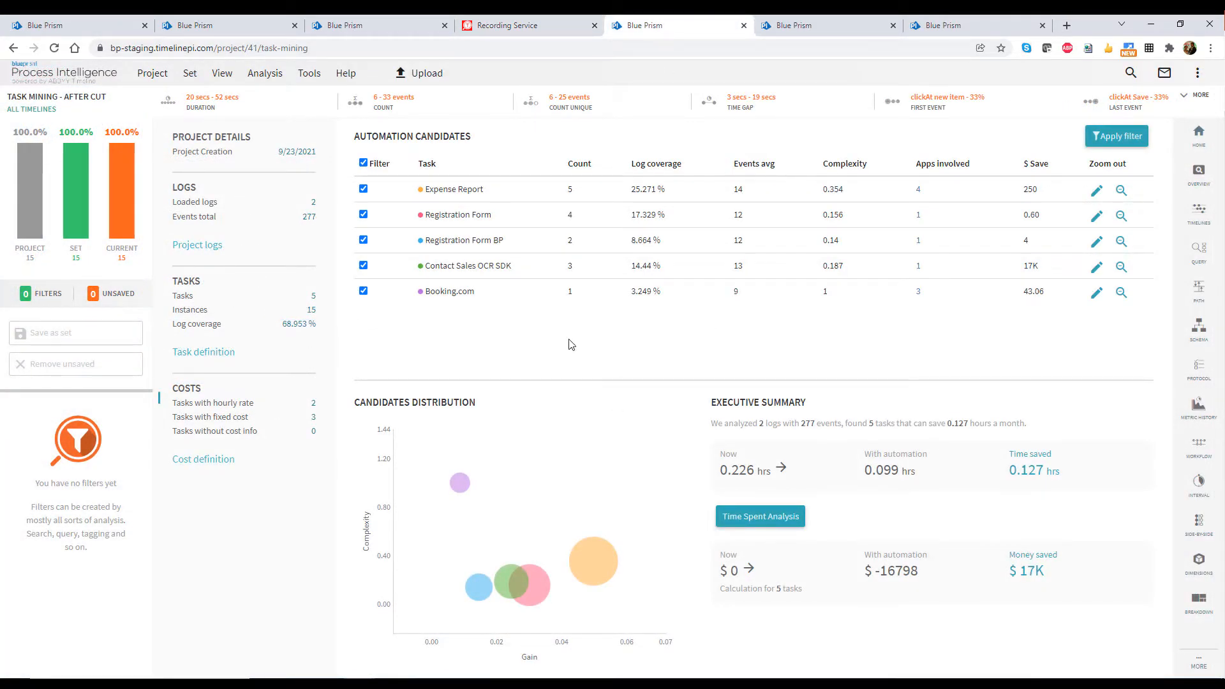
mouse_move(579, 393)
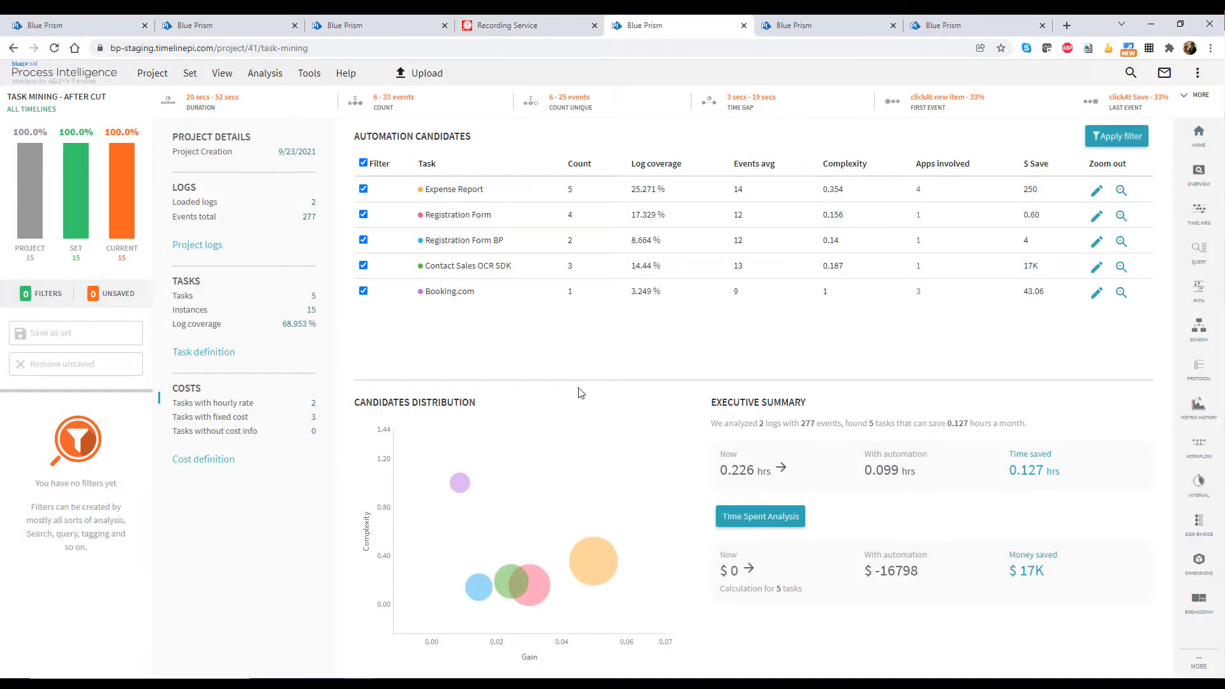
mouse_move(521, 664)
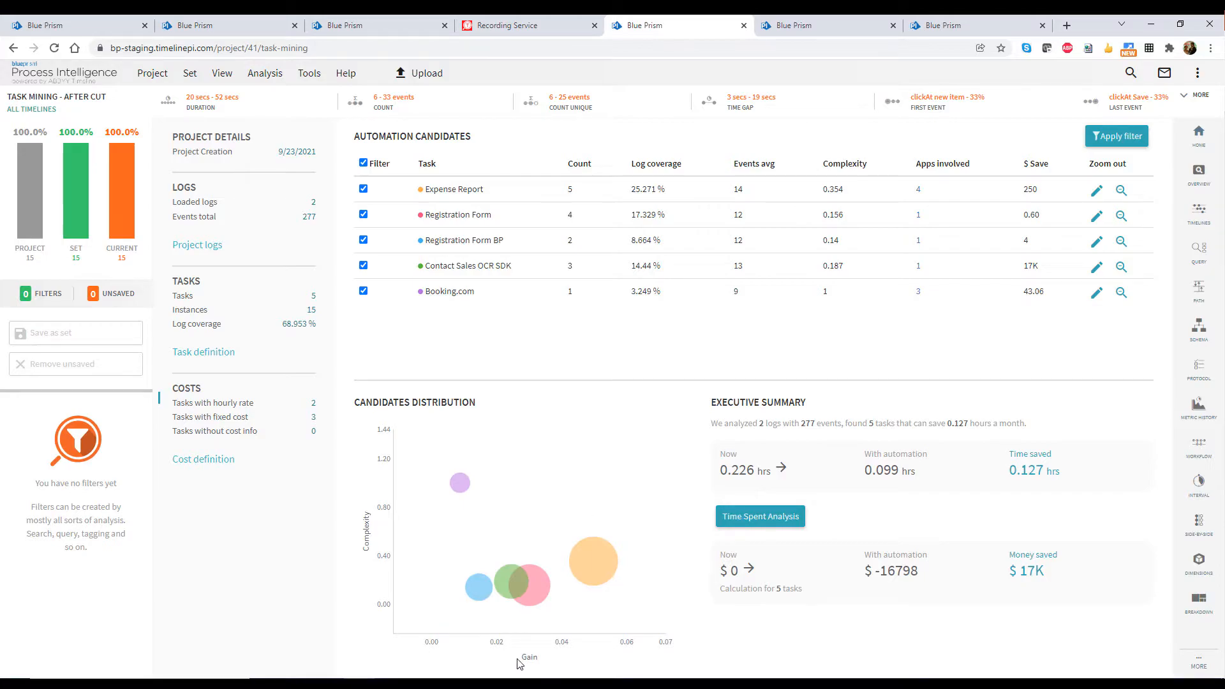
mouse_move(391, 472)
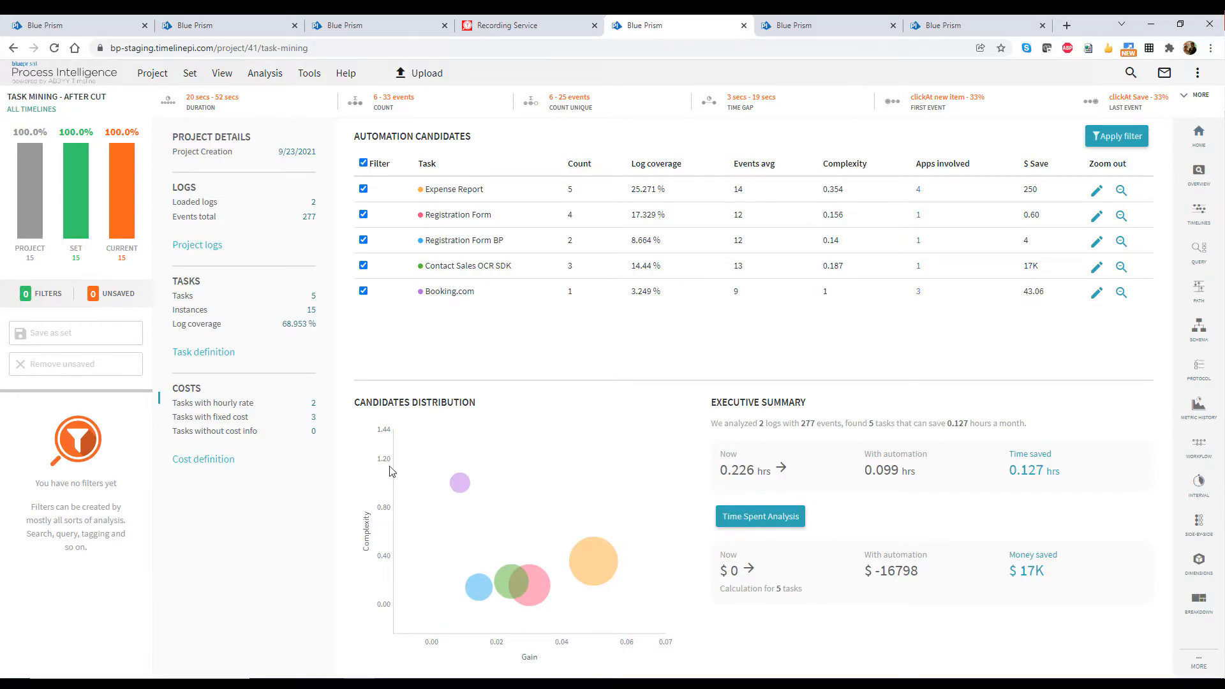
mouse_move(596, 569)
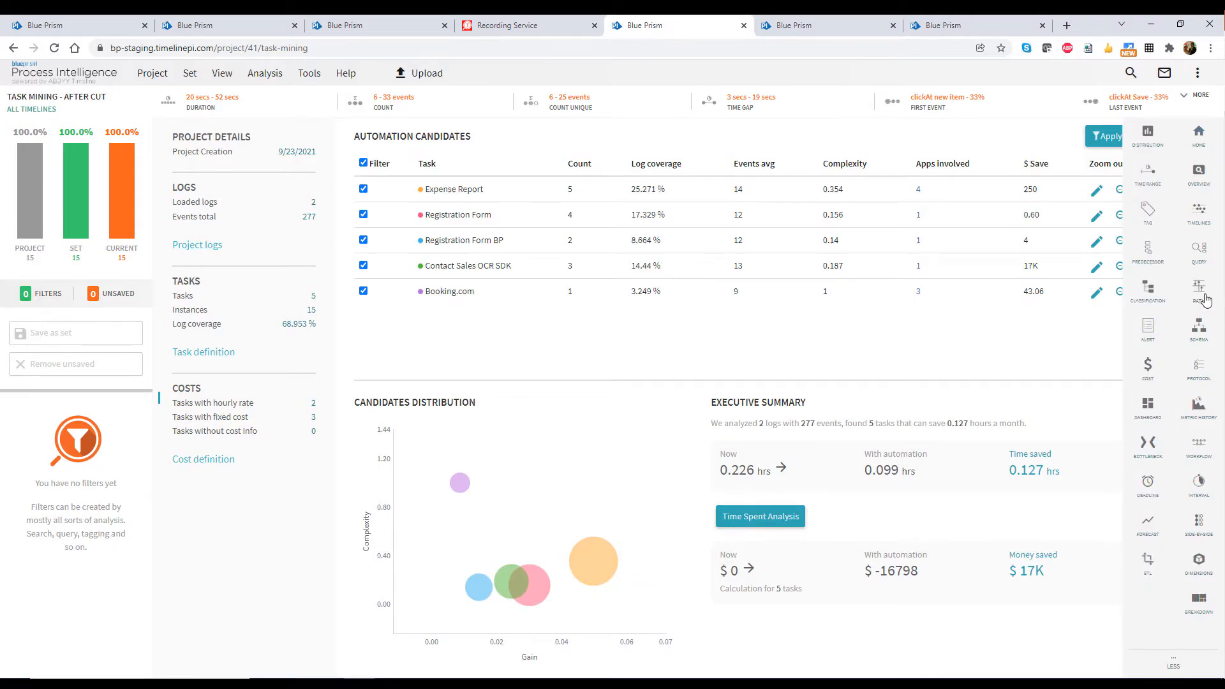
click(1199, 289)
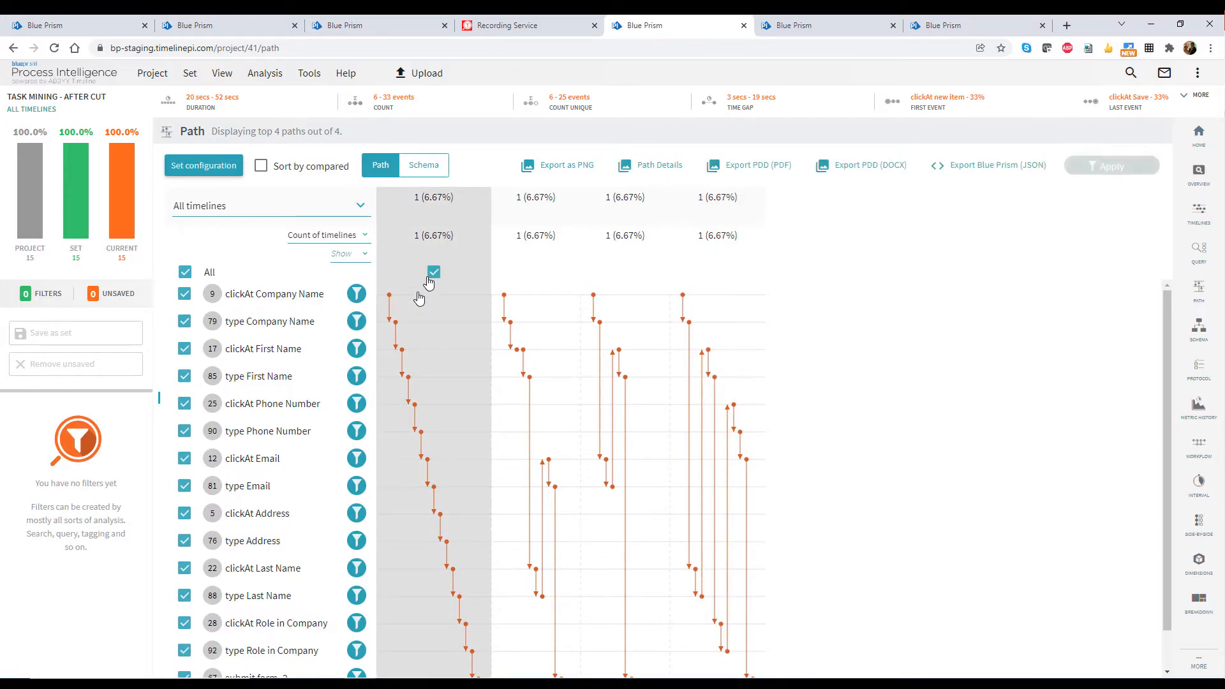
click(434, 272)
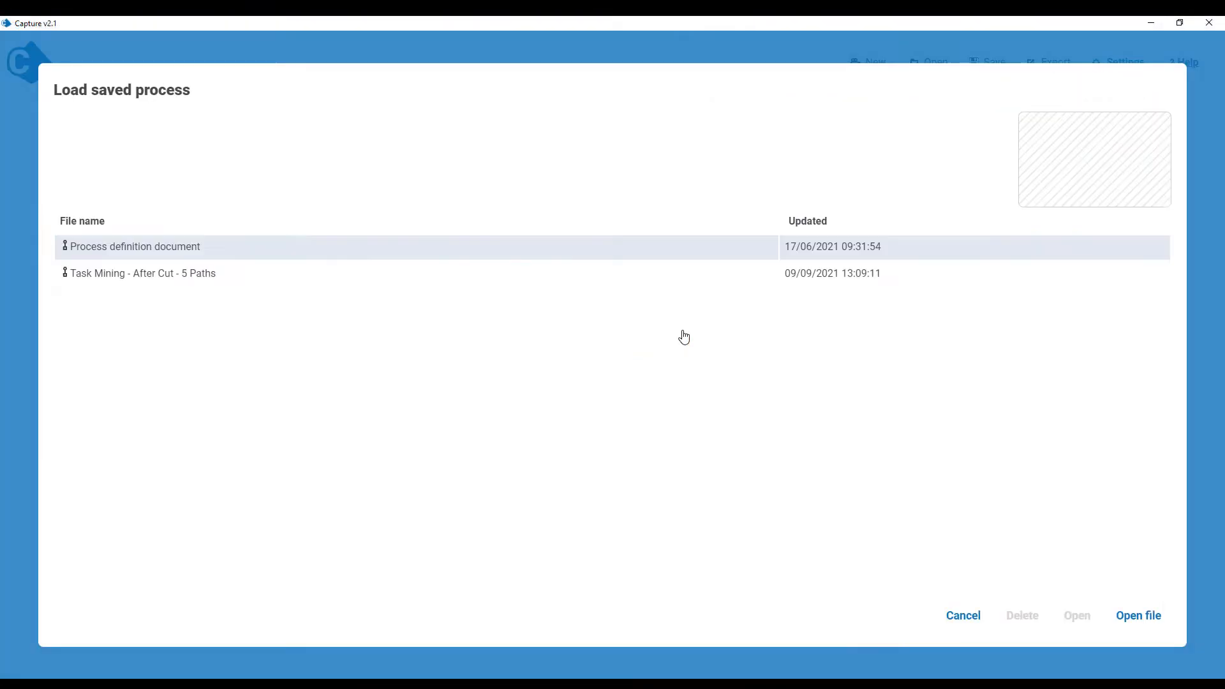
Step: Load the Task Mining - After Cut - 5 Paths.json process map from the computer
click(1138, 615)
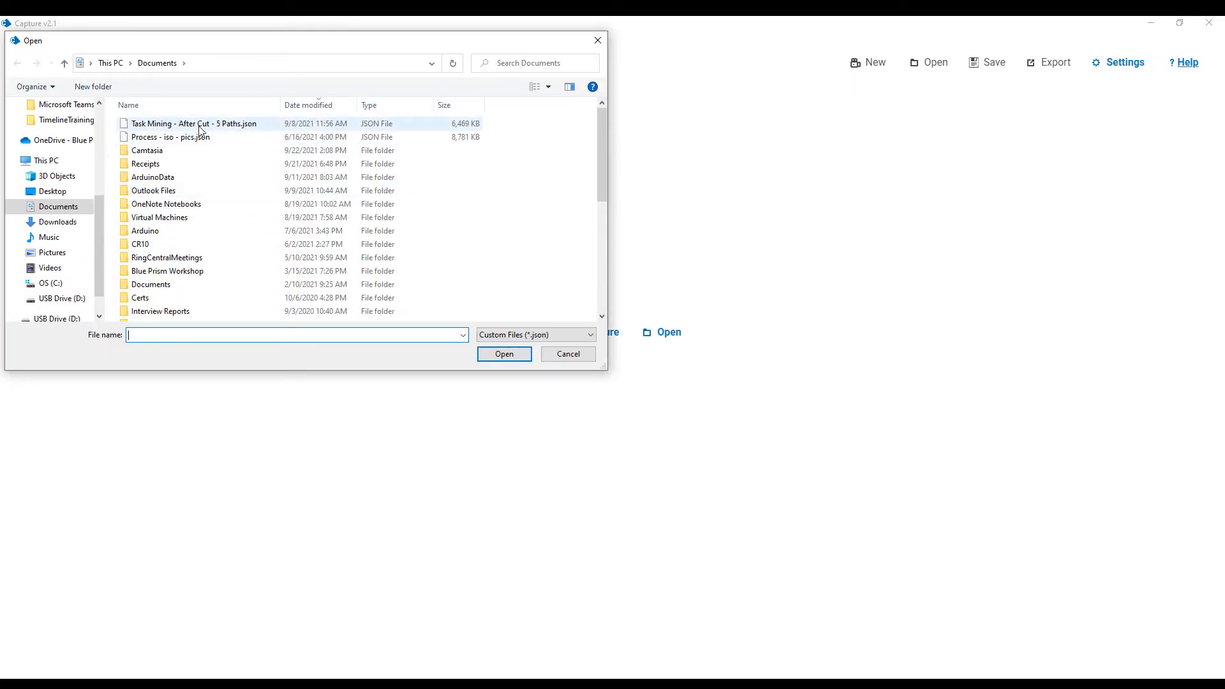
click(181, 124)
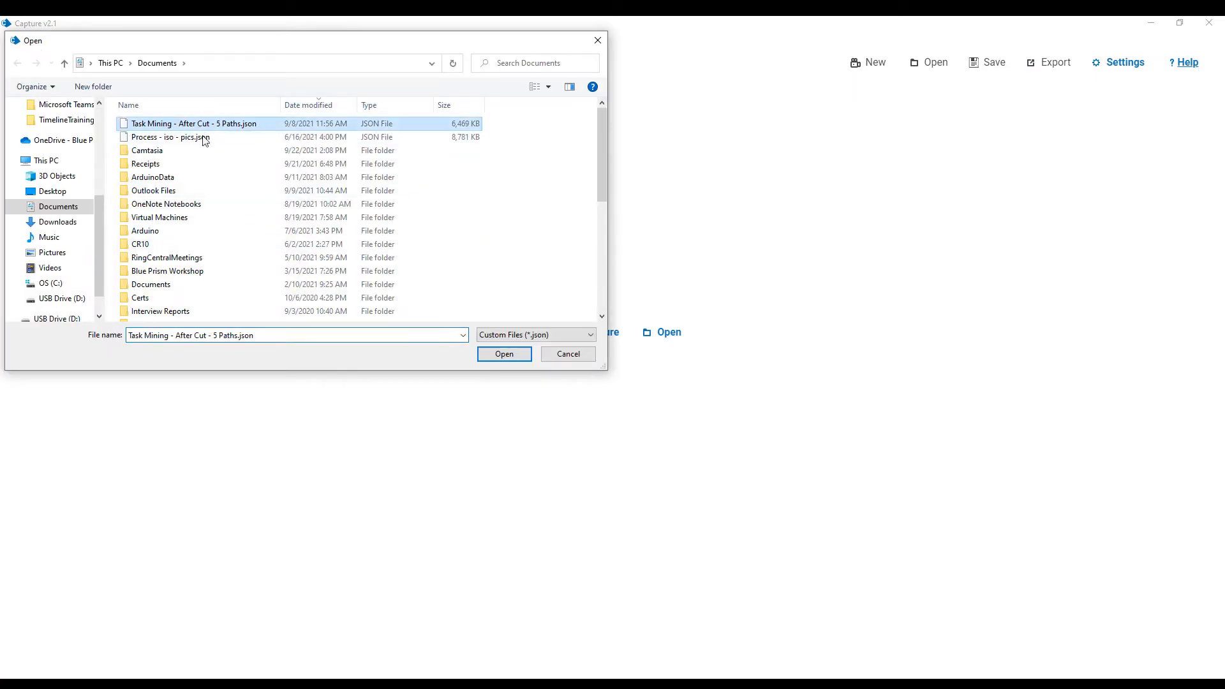
click(504, 353)
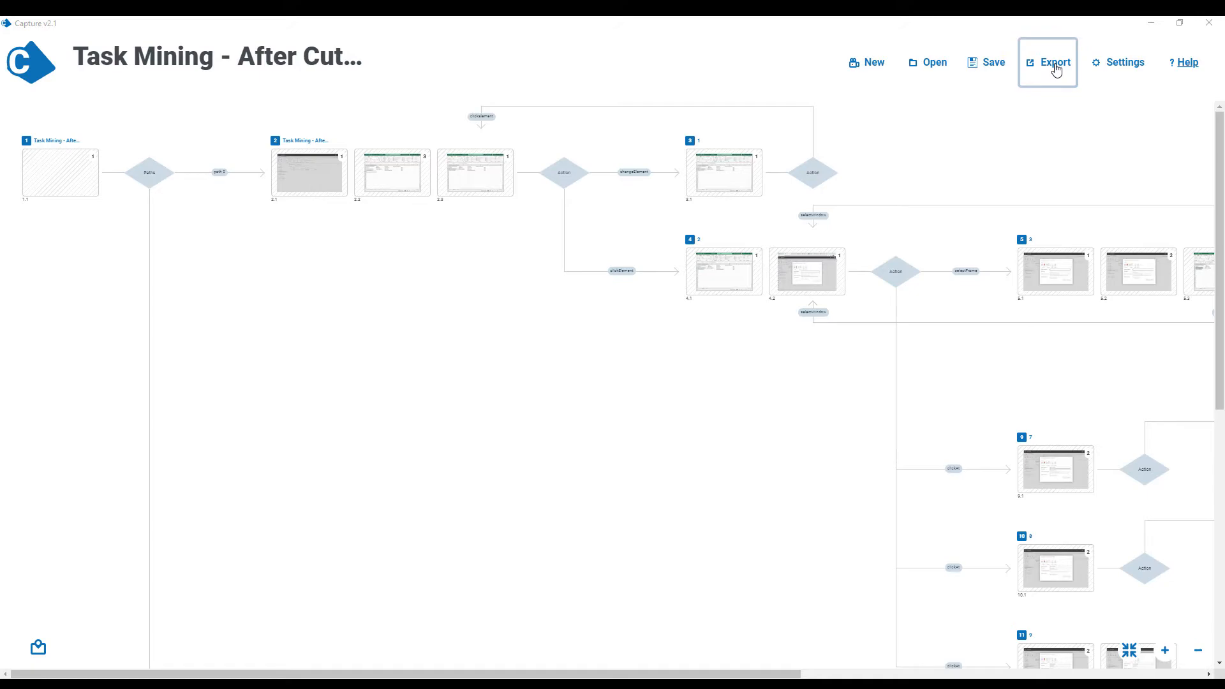
Step: Export the process with author 'Lou Bachenheimer' including a Blue Prism release (.bprelease) file
click(1054, 63)
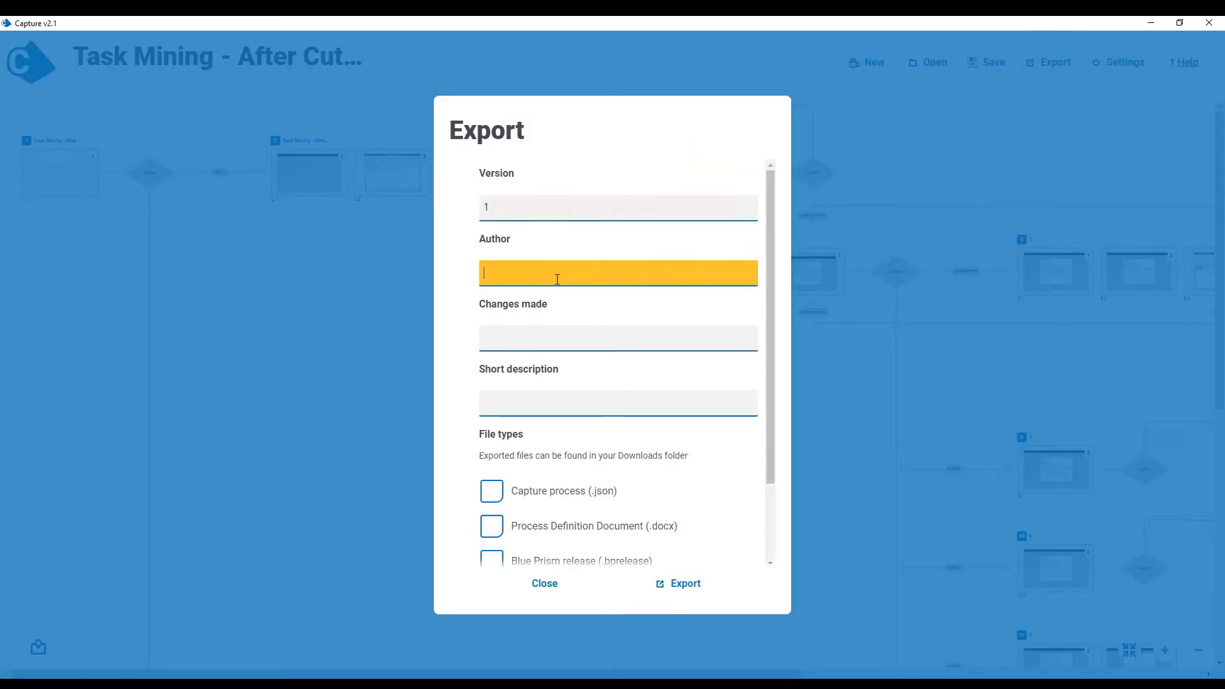
text(Lou Bachenheimer)
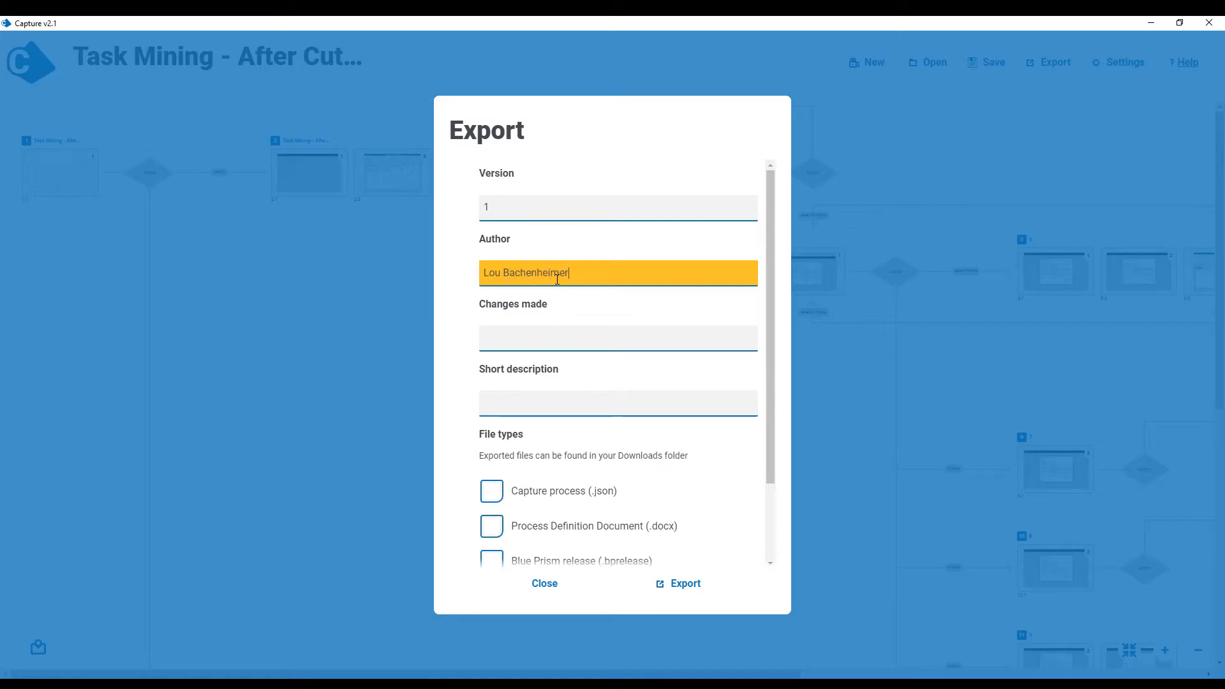
scroll(down, 3)
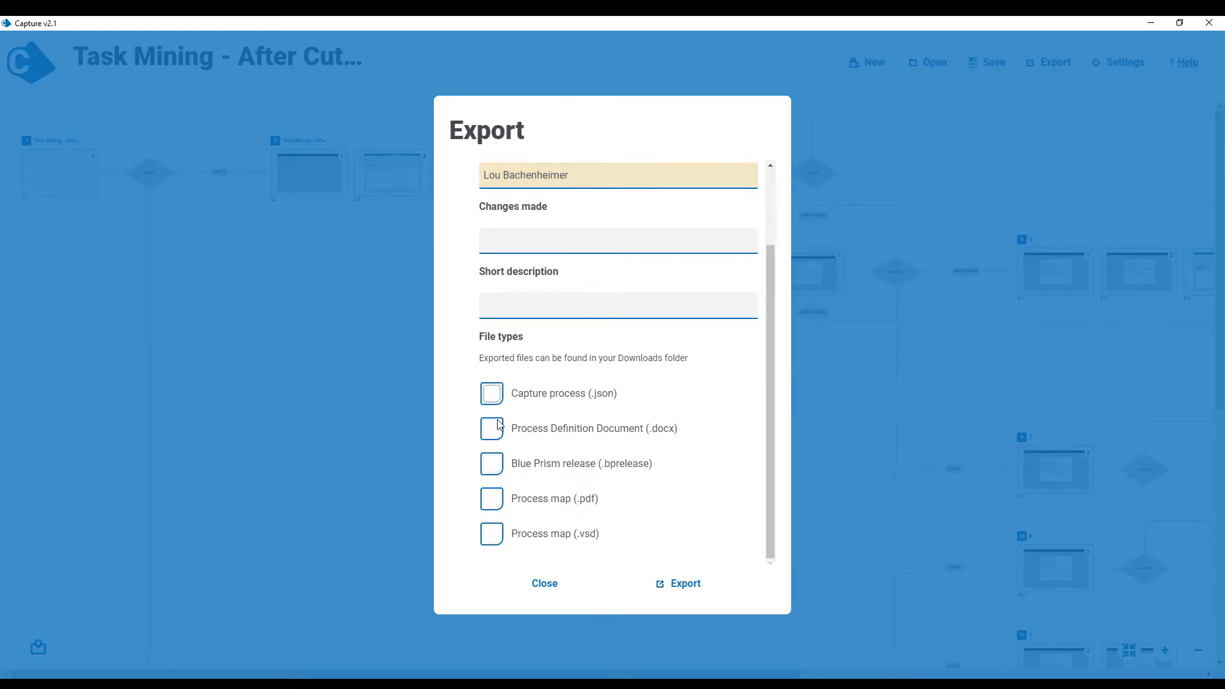
click(491, 498)
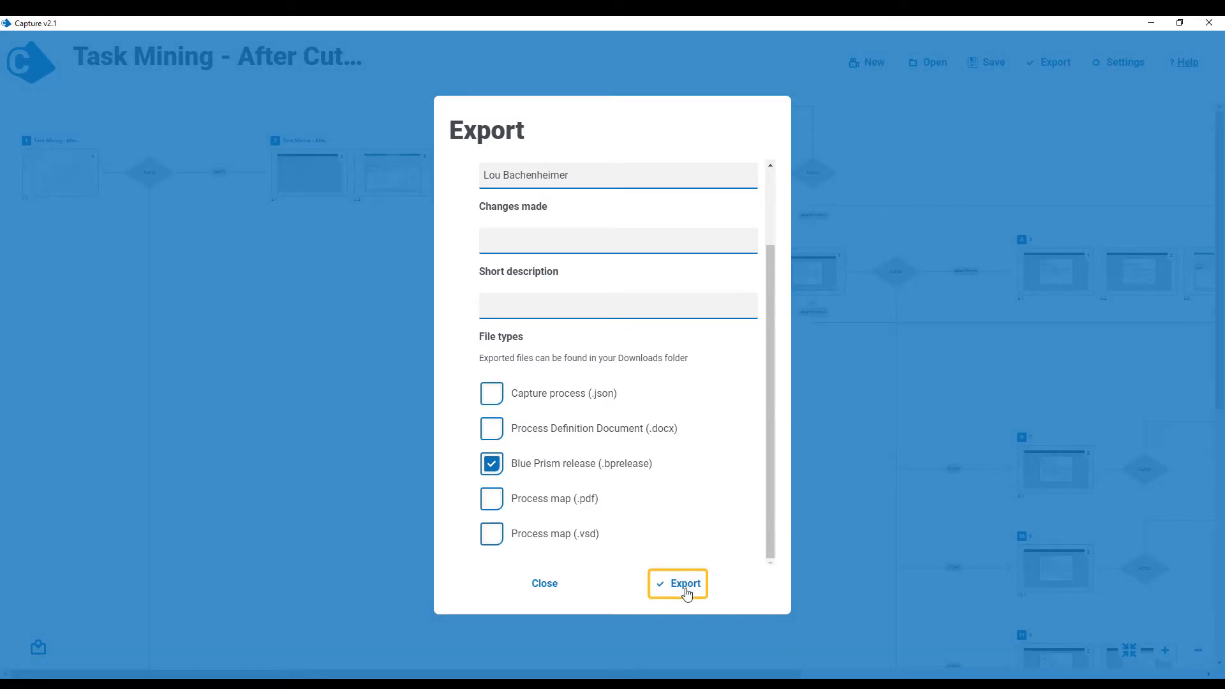
click(677, 584)
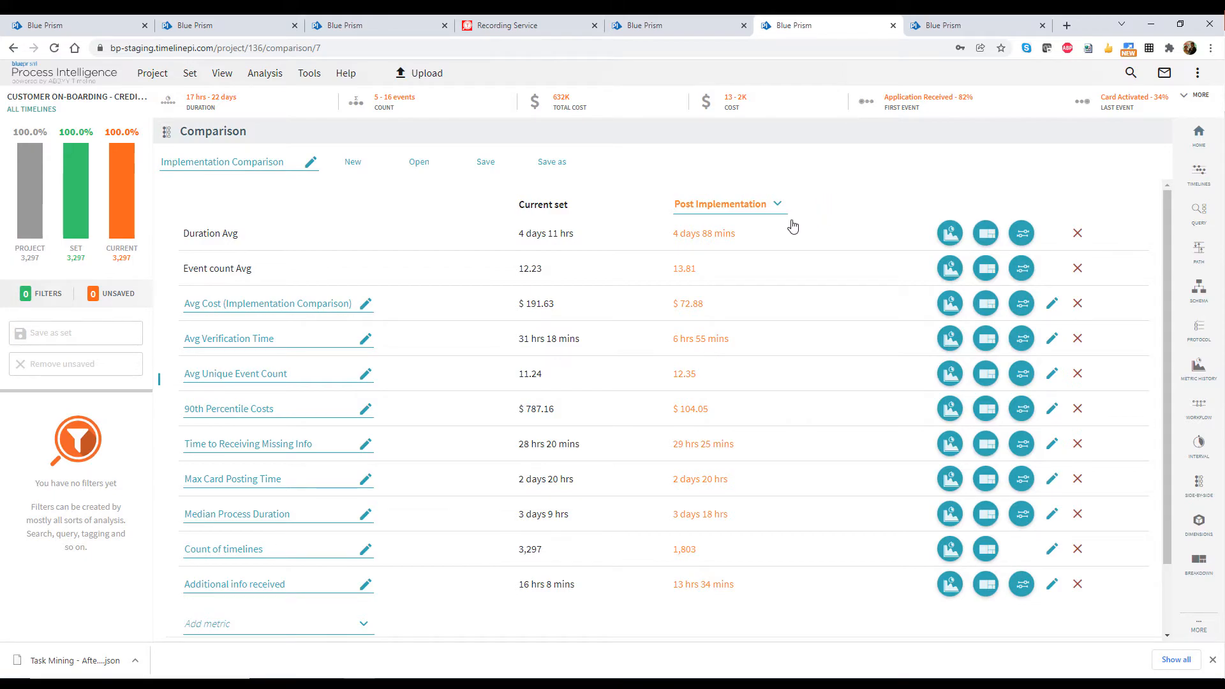
mouse_move(485, 316)
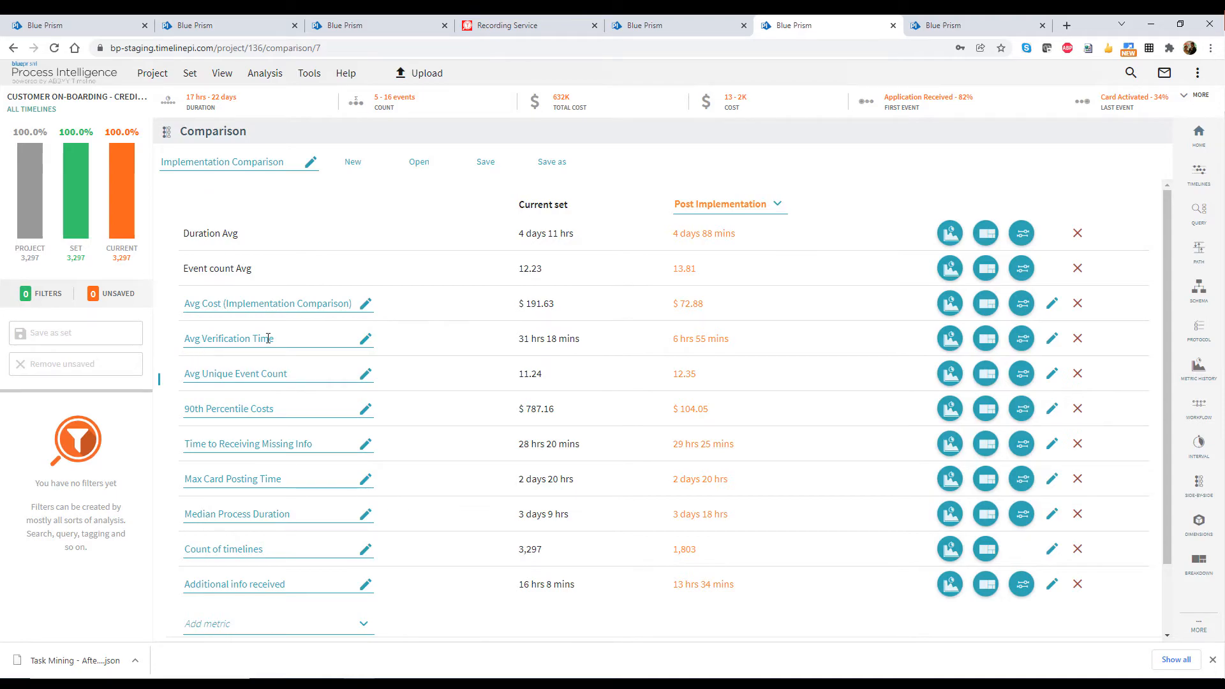
mouse_move(529, 354)
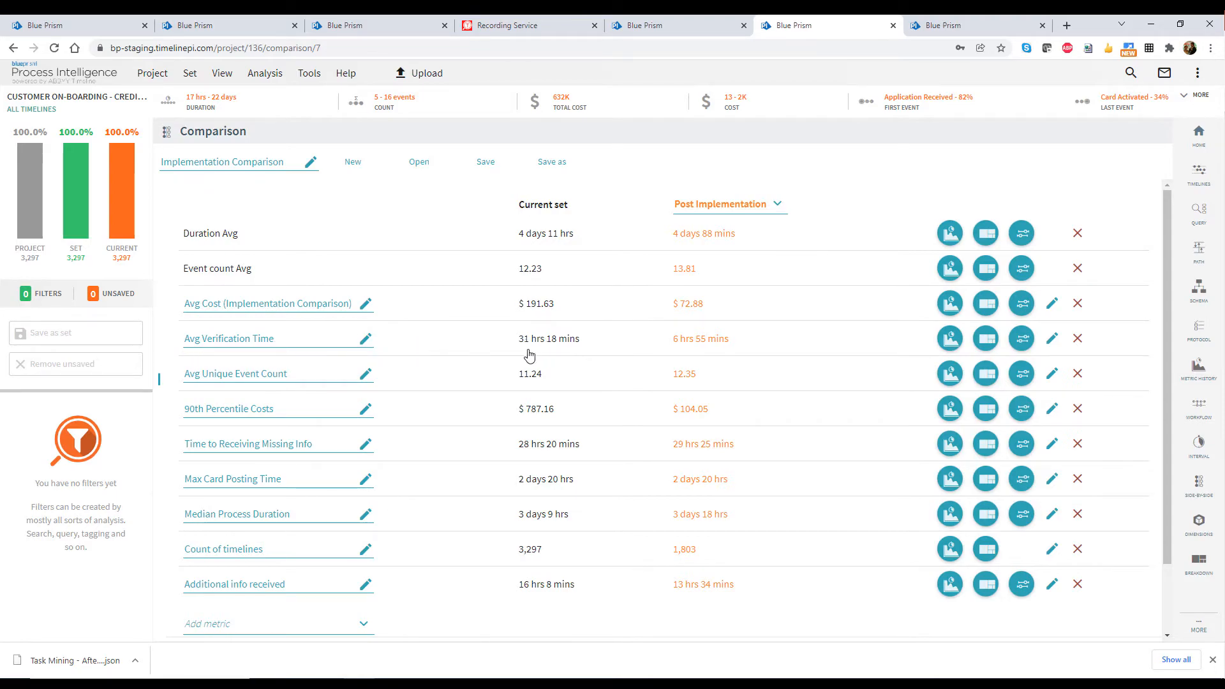
mouse_move(652, 334)
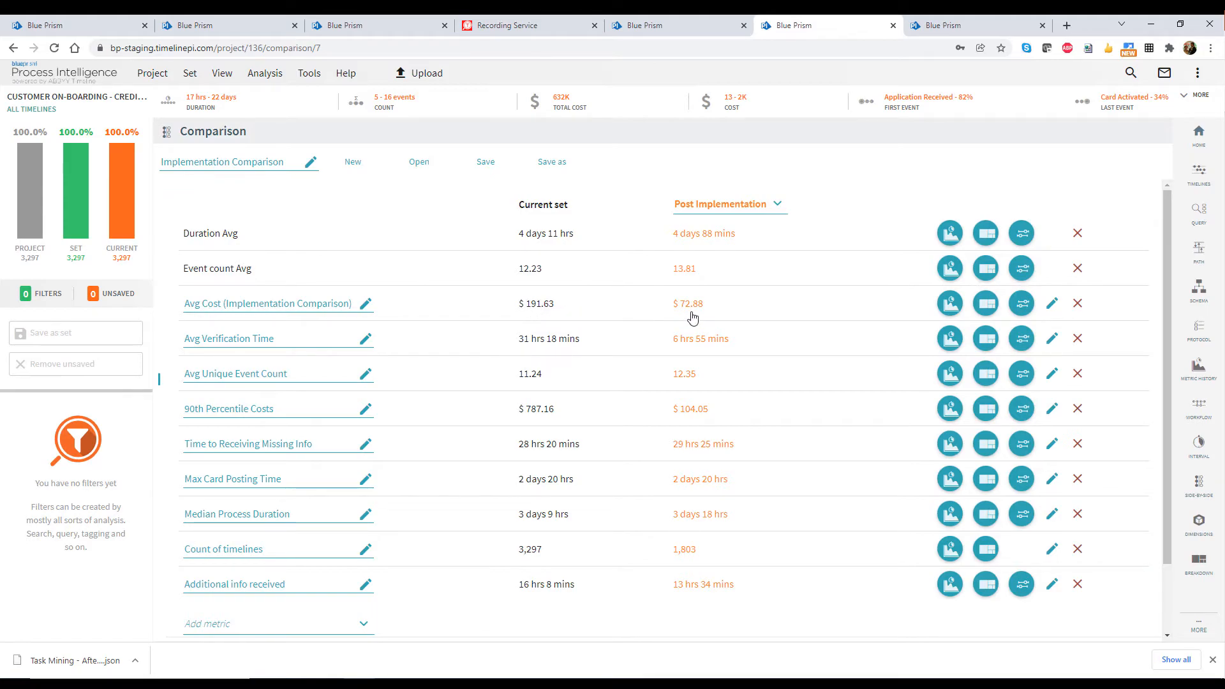
mouse_move(960, 25)
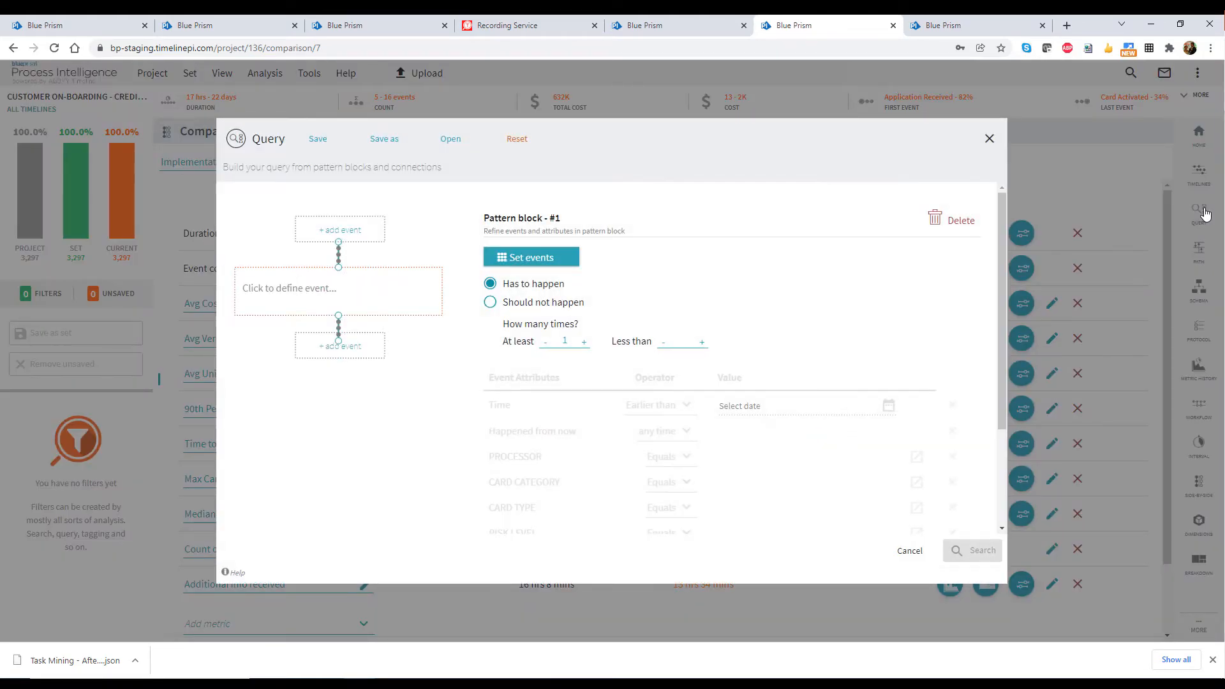
Step: Load the saved Fraud Check query, then switch to the Admit or Discharge forecast and its Tools menu
click(450, 138)
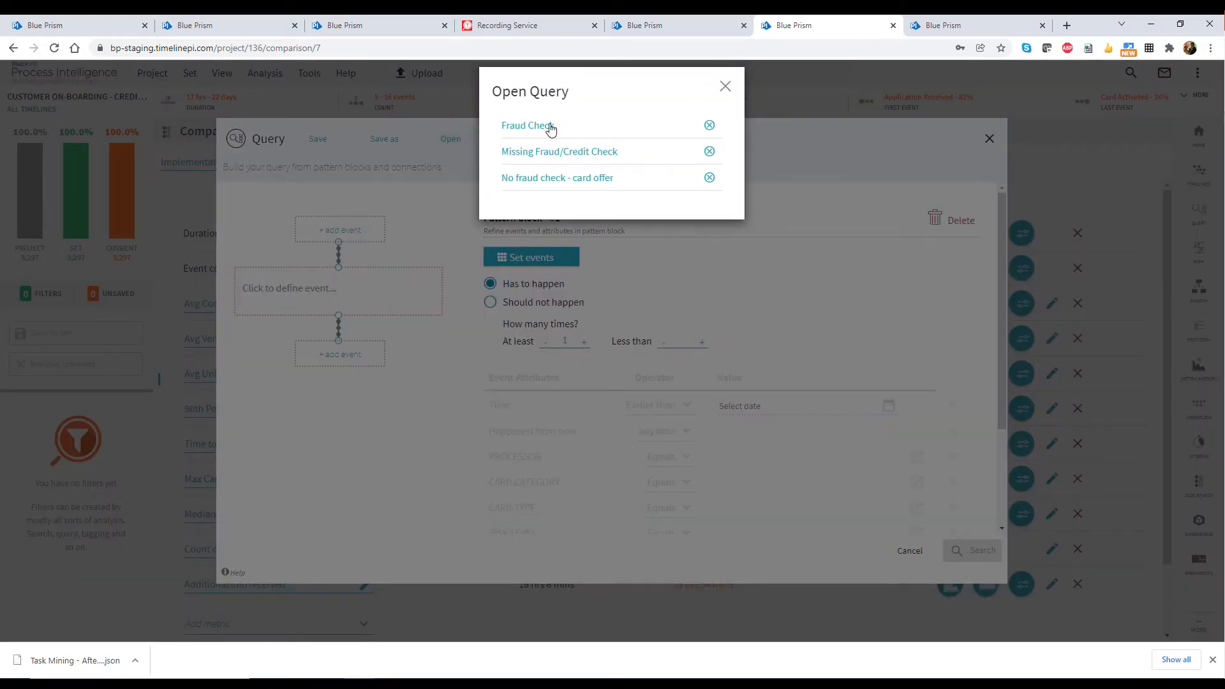
click(523, 125)
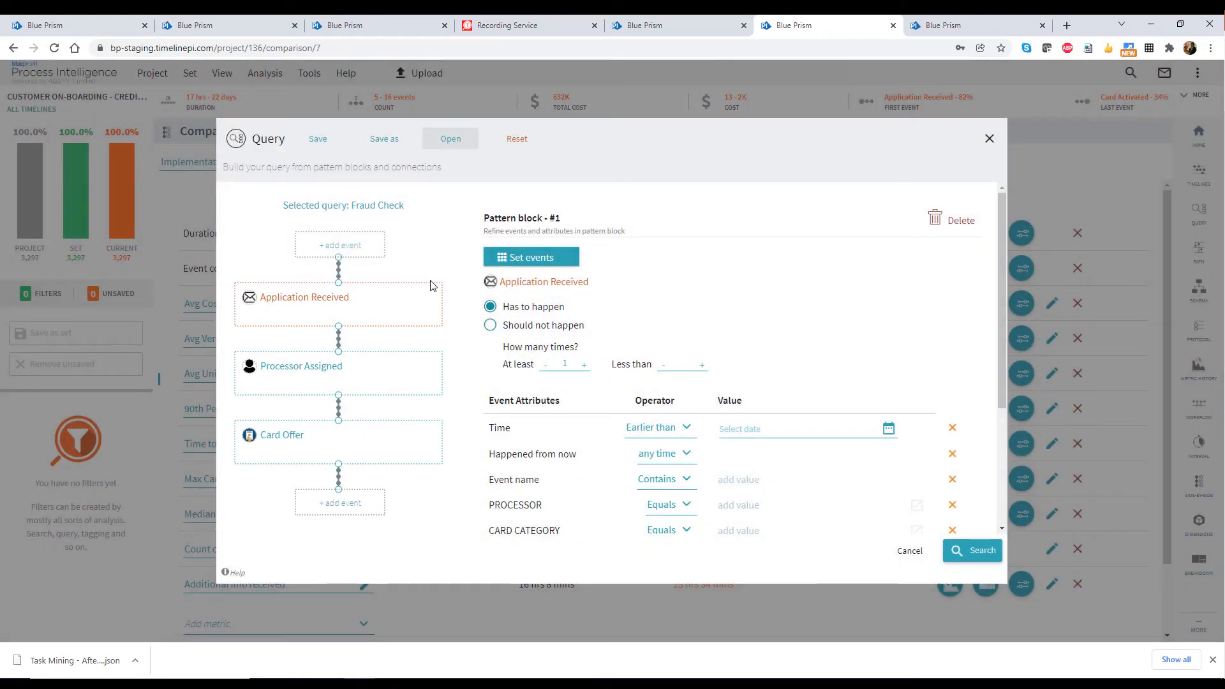
mouse_move(375, 375)
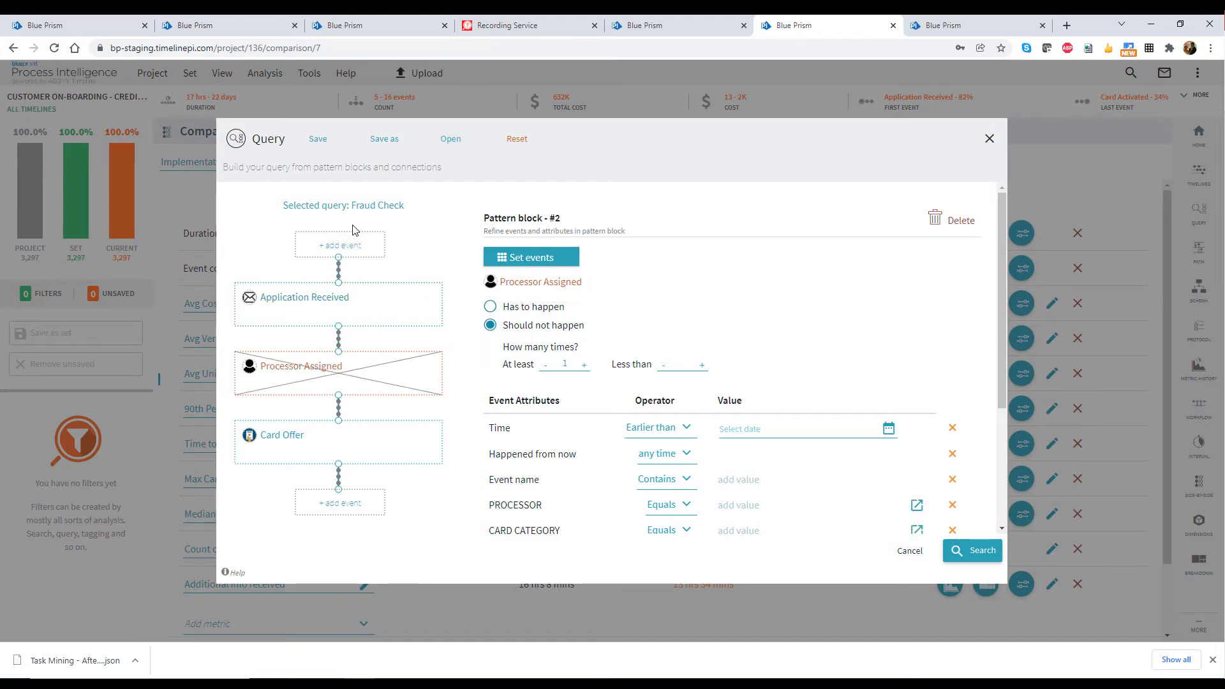
mouse_move(454, 449)
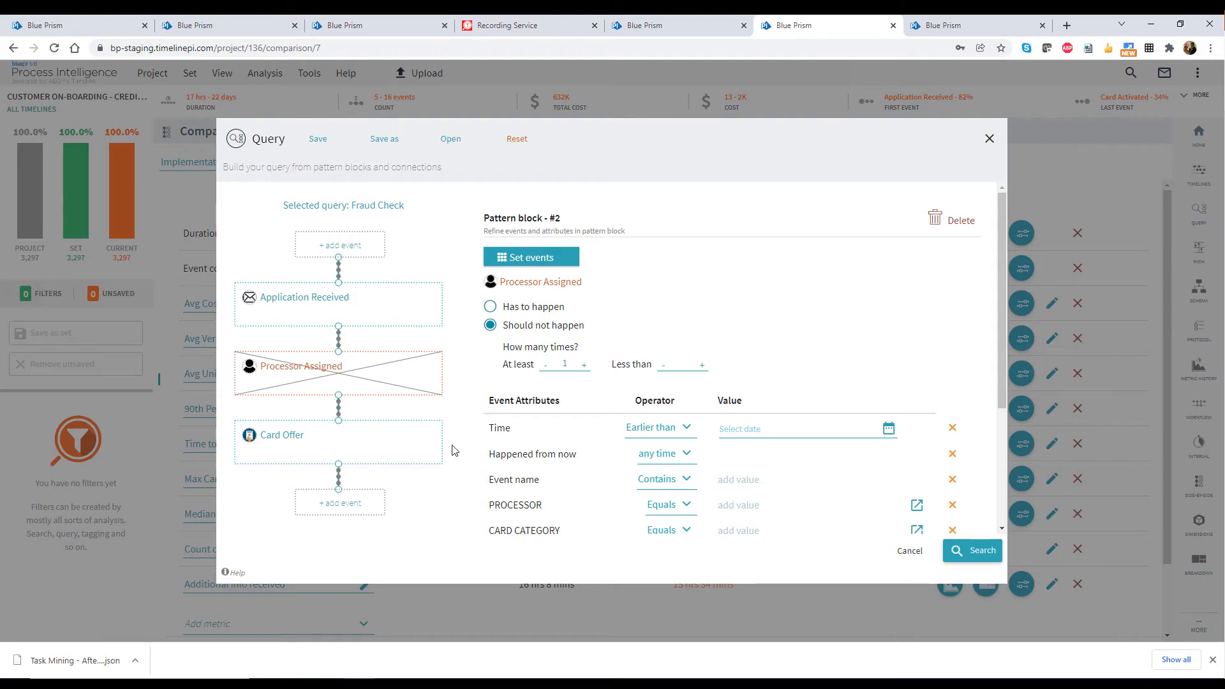
click(945, 24)
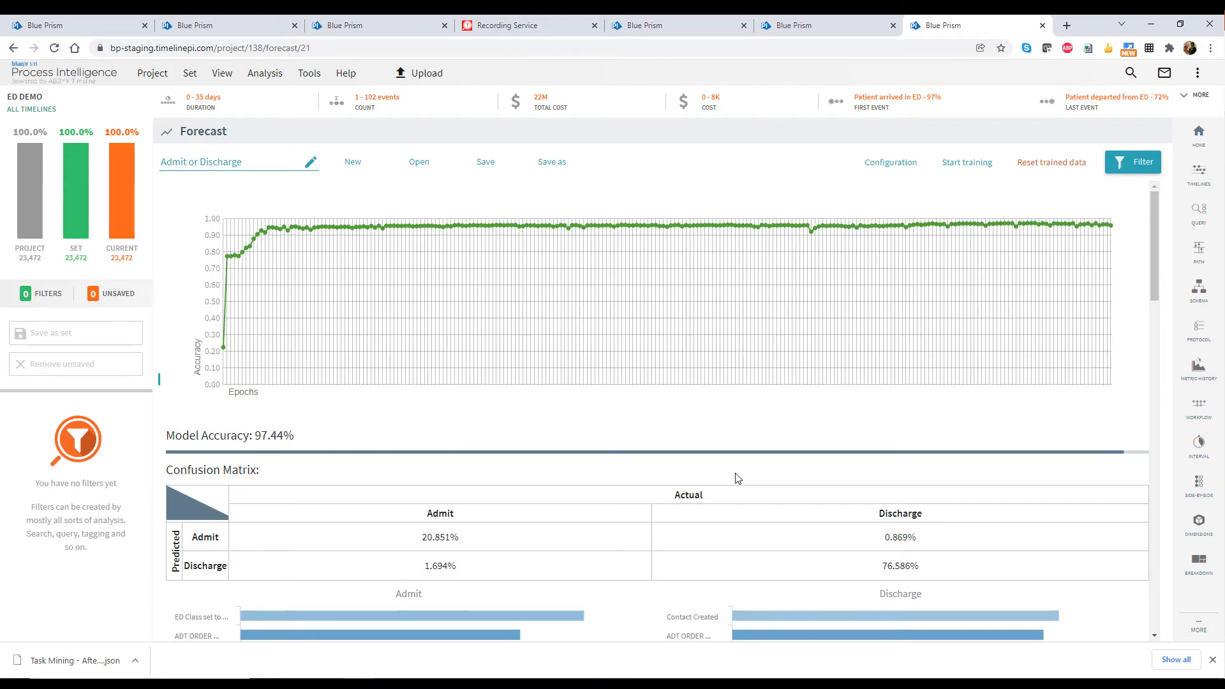
mouse_move(704, 440)
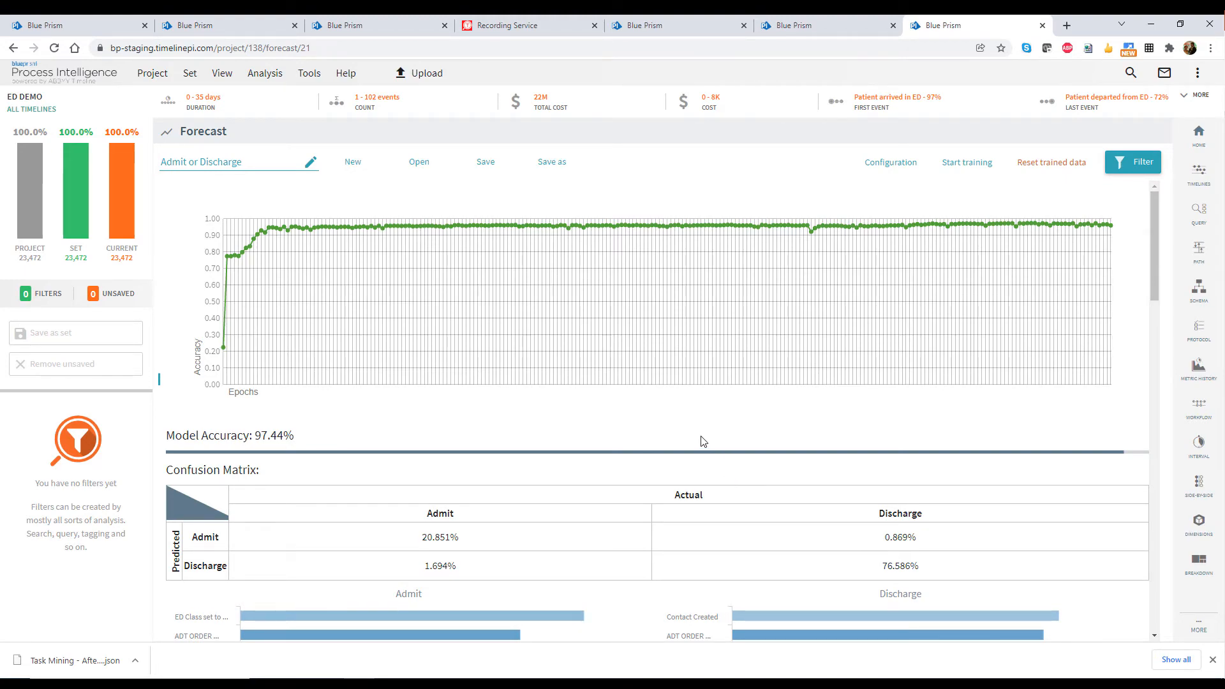
click(309, 73)
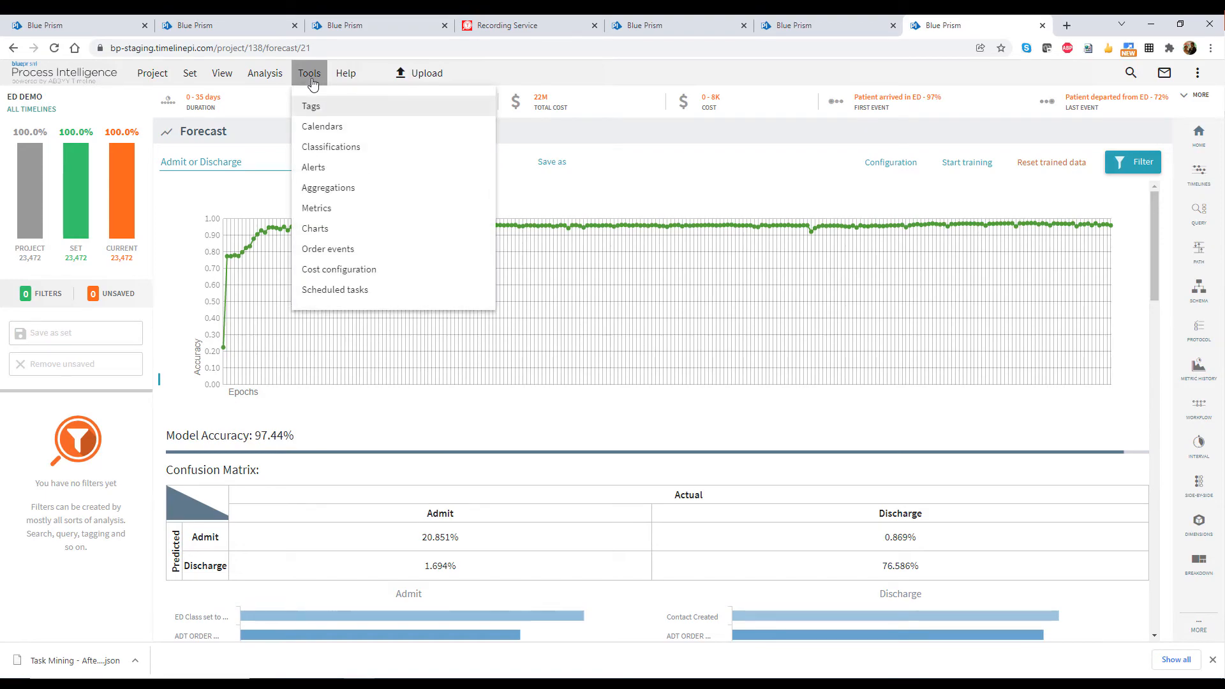
Step: From Tools > Alerts, edit the Admit Forecast alert and add a new blank webhook
click(313, 167)
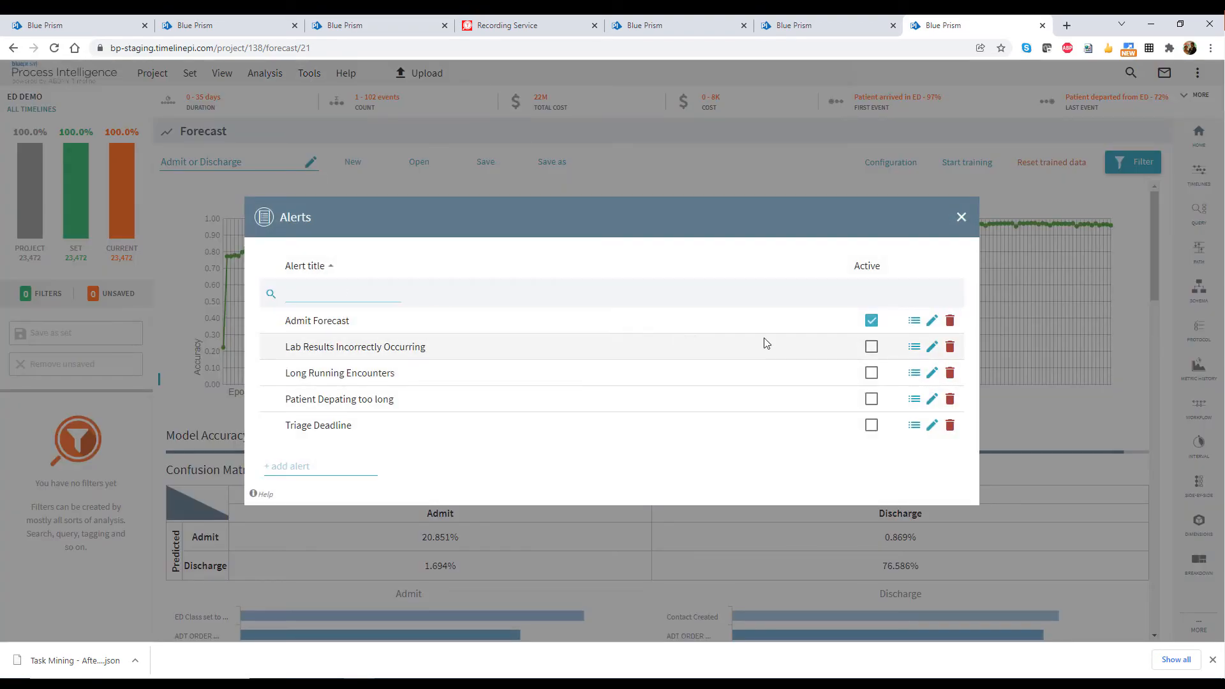
click(931, 321)
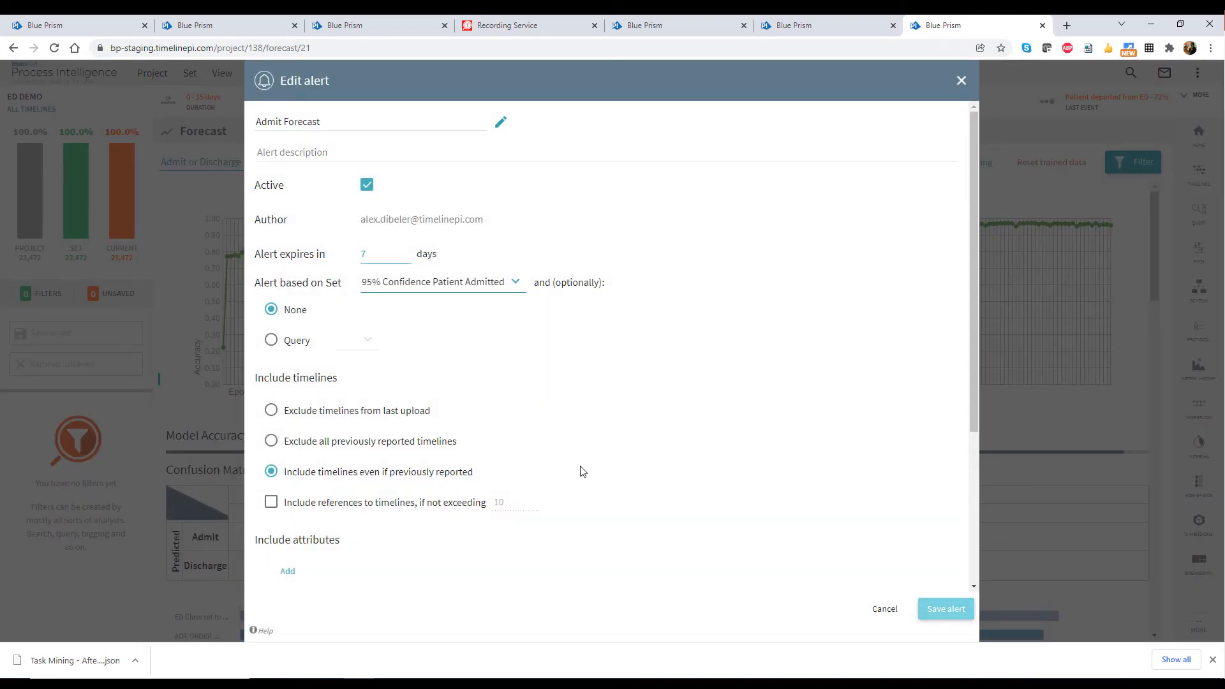
mouse_move(470, 407)
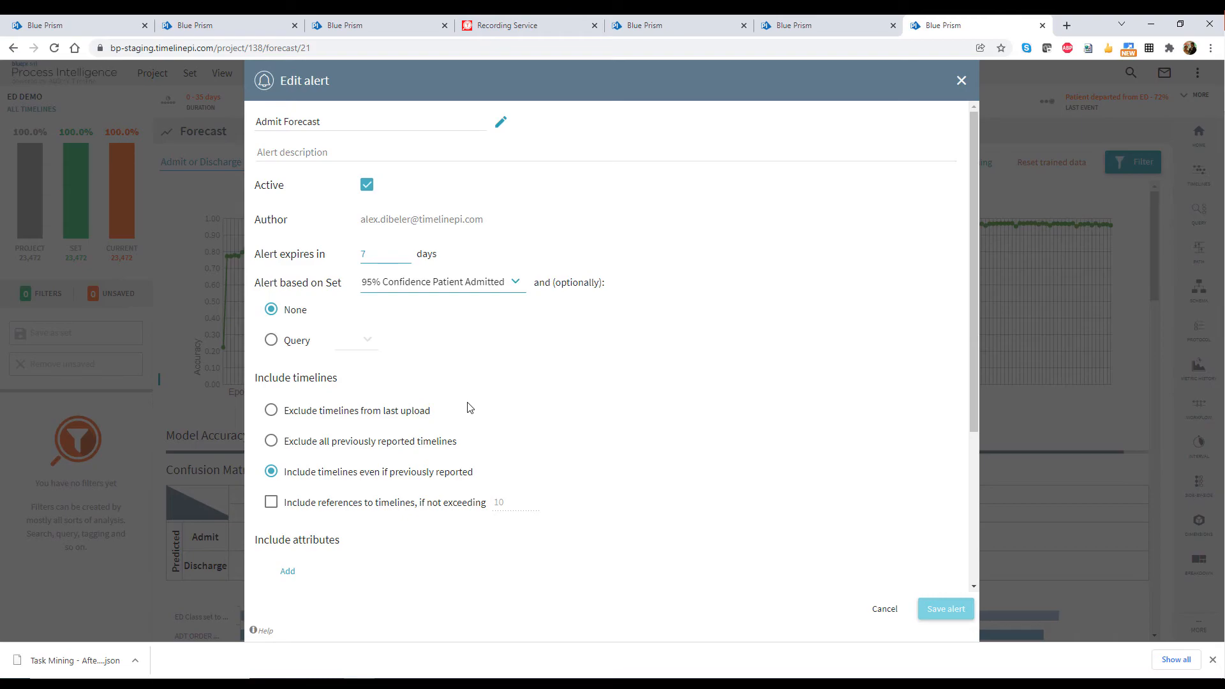
scroll(down, 3)
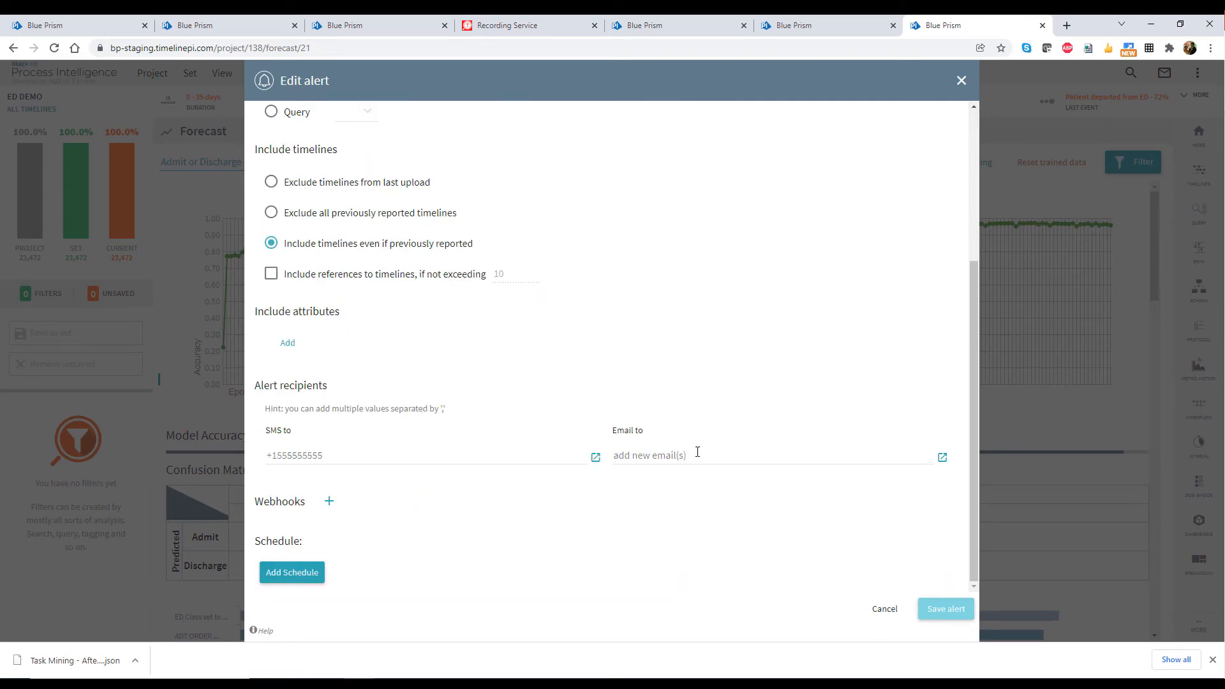
click(328, 501)
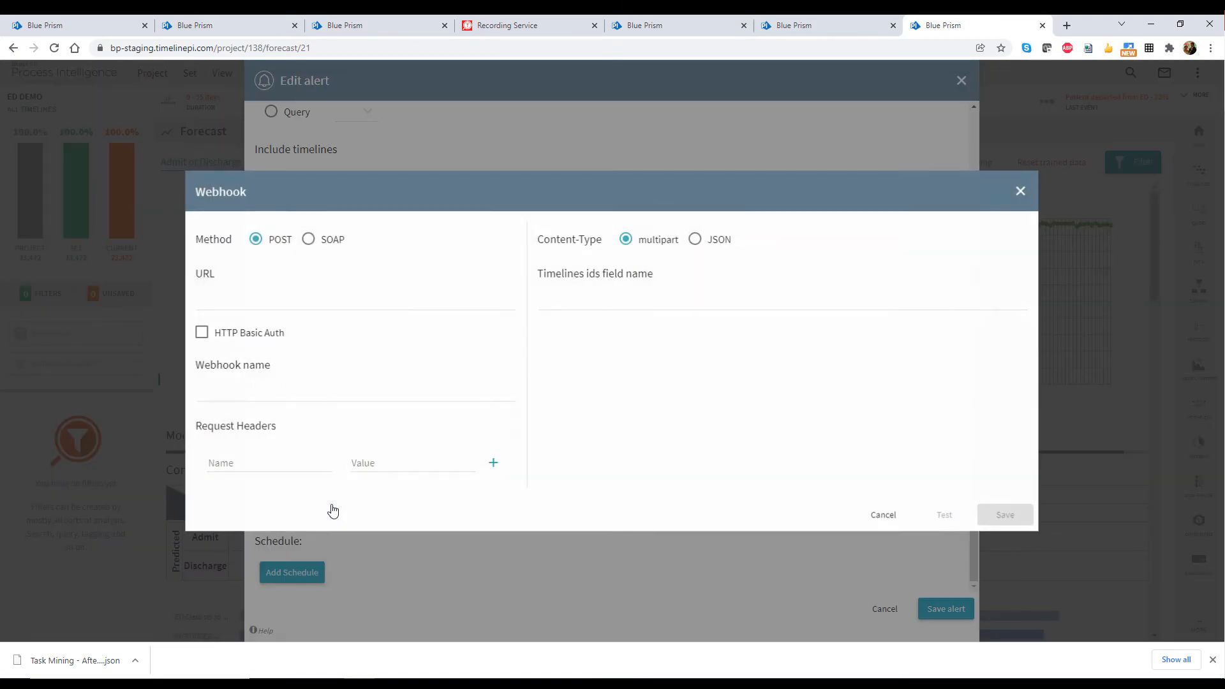